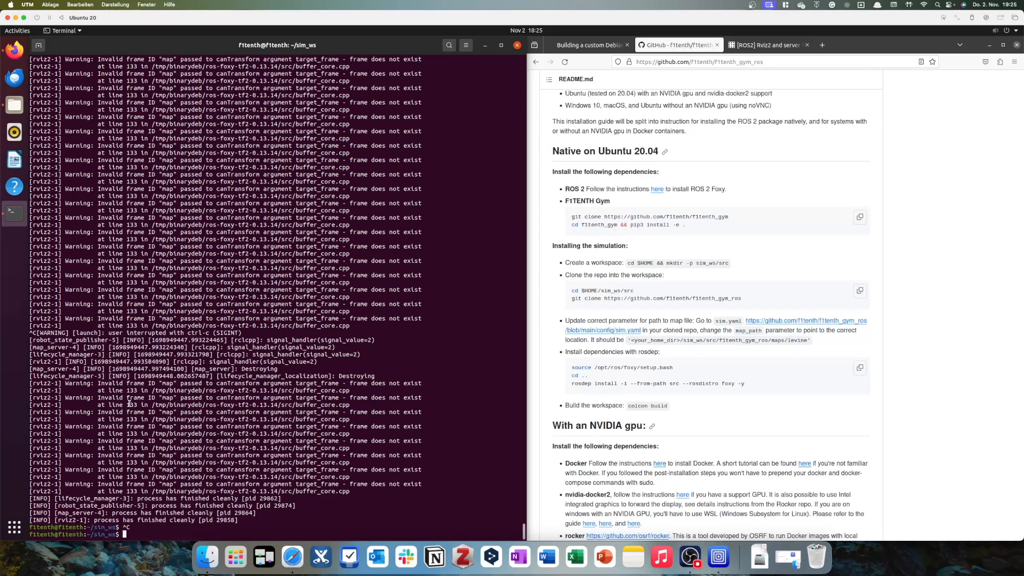
Step: Search Google for 'f1tenth simulator ros2' in a new browser tab
left_click(691, 62)
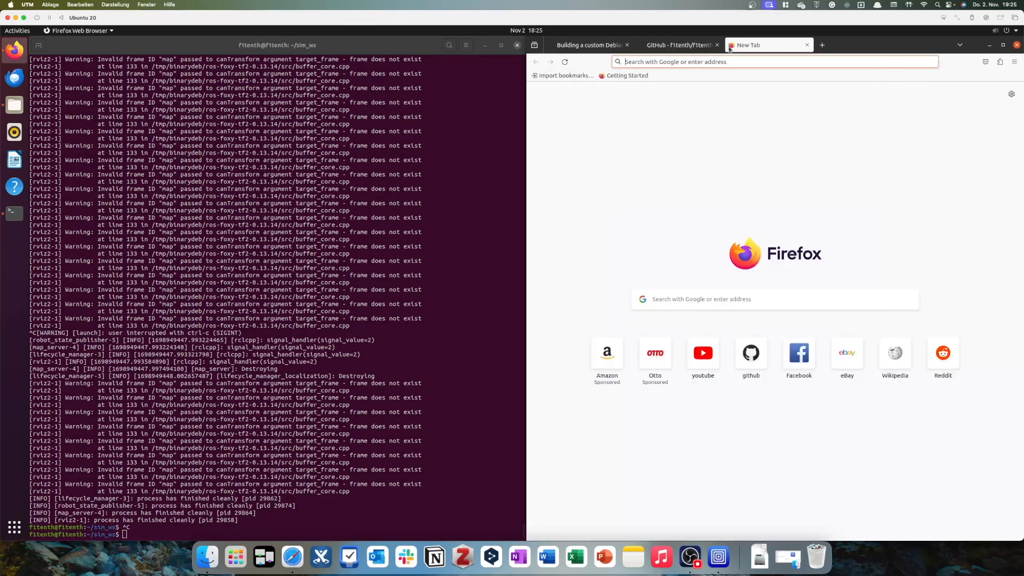
type("f1tenth simu")
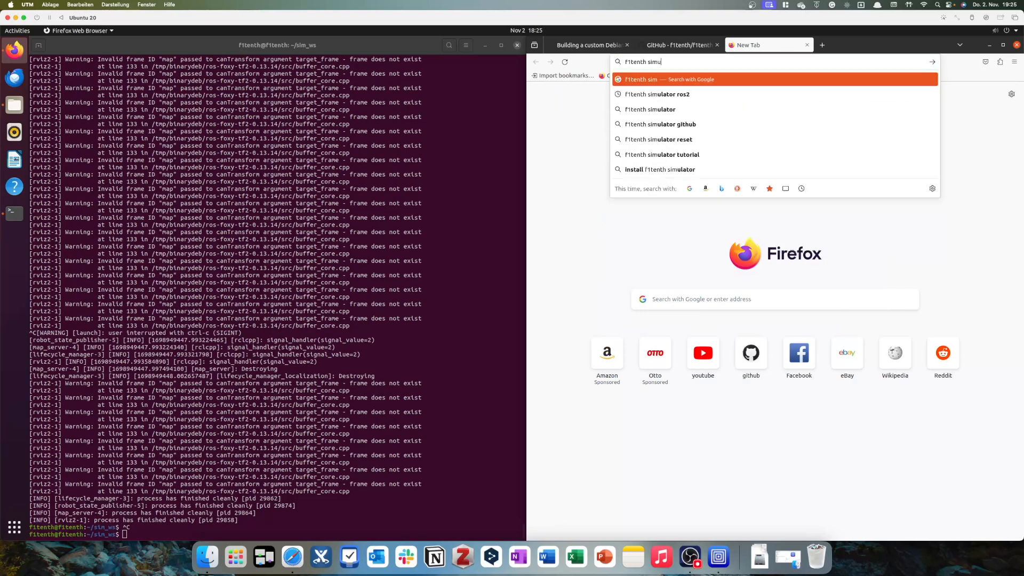
left_click(656, 94)
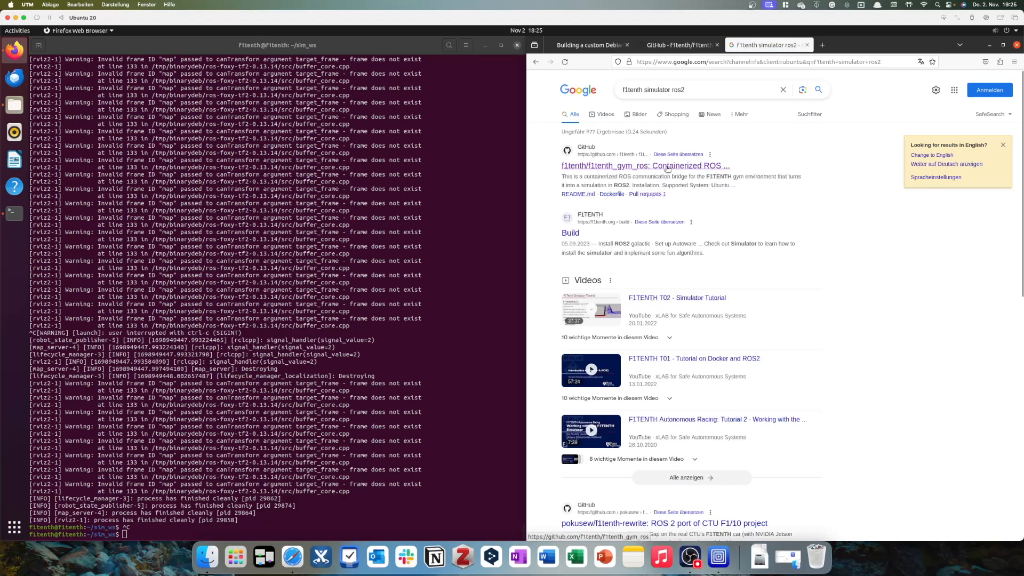
mouse_move(645, 166)
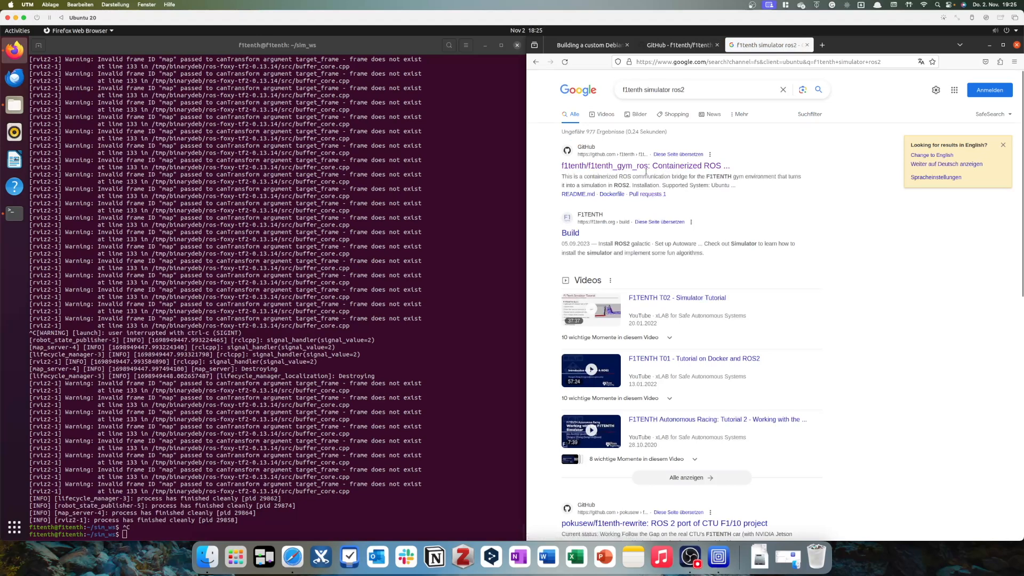
mouse_move(542, 197)
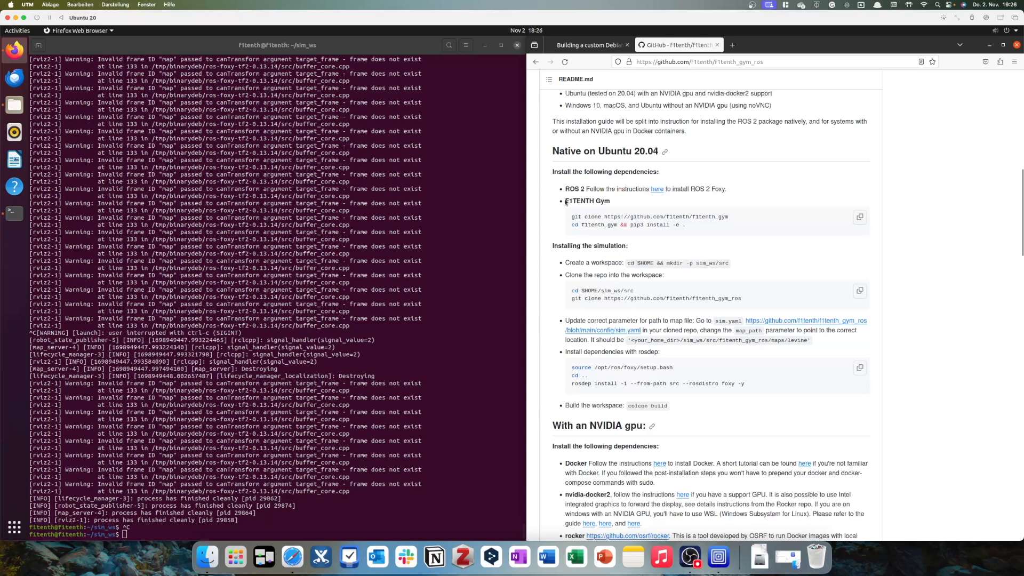
Step: Run pip3 install numpy==1.22 in the terminal, finding it already satisfied
double_click(586, 202)
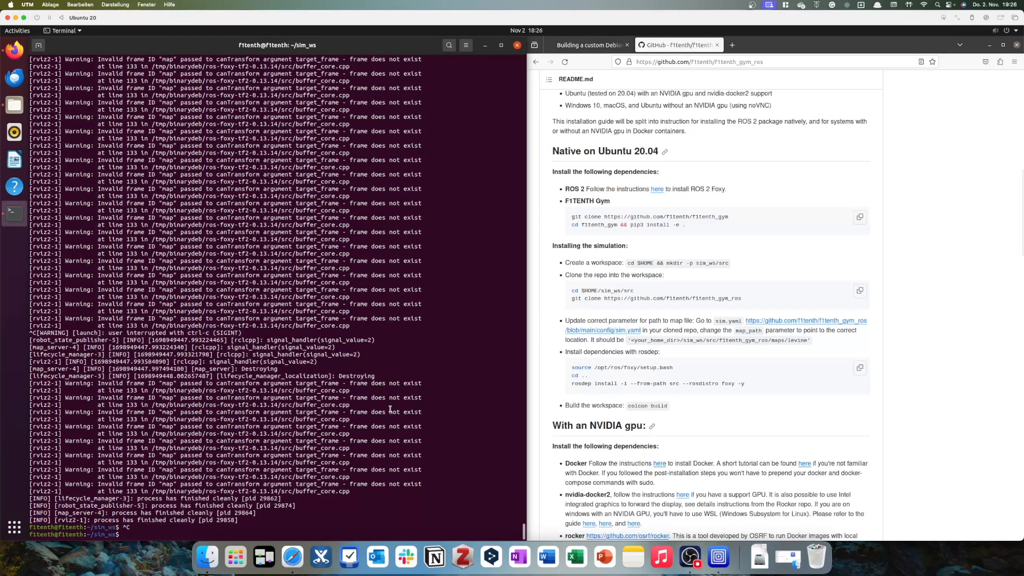
type("pip3")
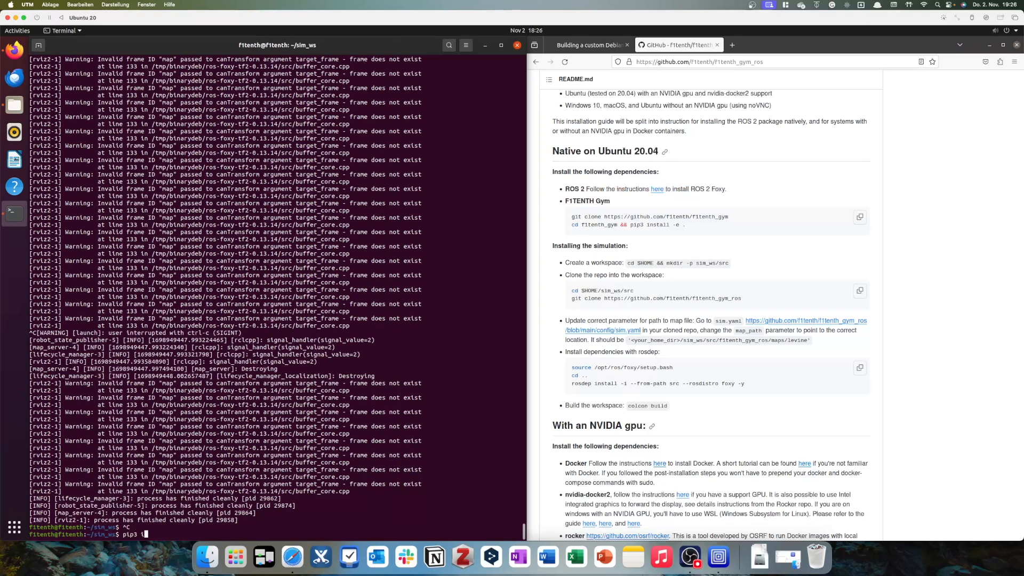
type("install nump")
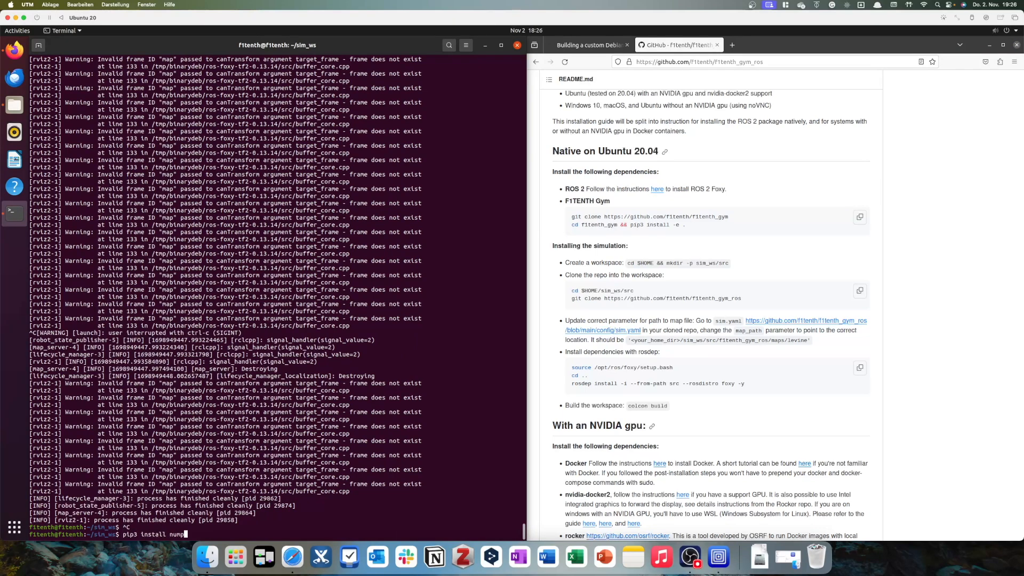
type("y 1.2")
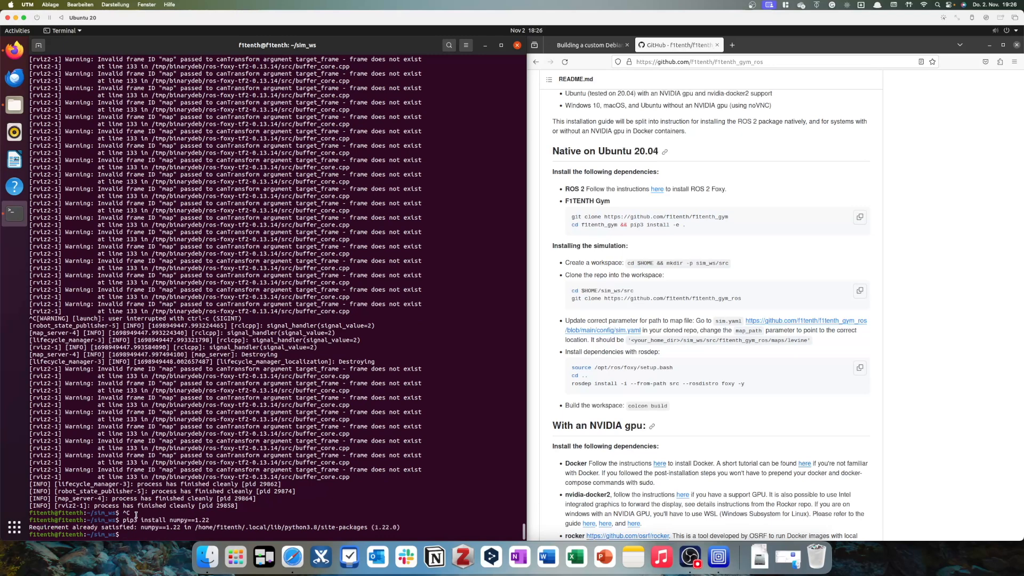
mouse_move(122, 534)
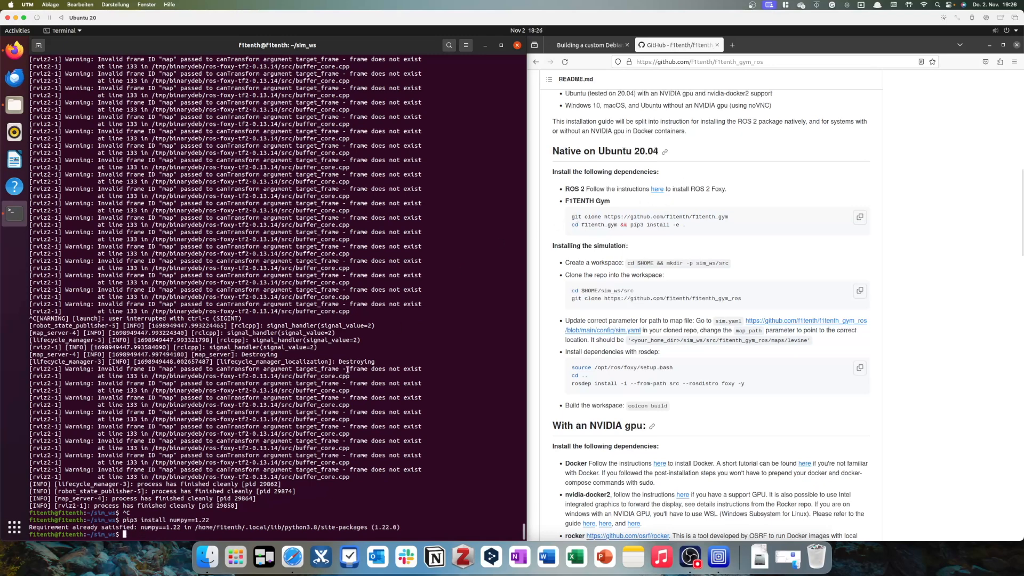
Step: Clone f1tenth_gym into home and install it with pip3 install -e
type("cd")
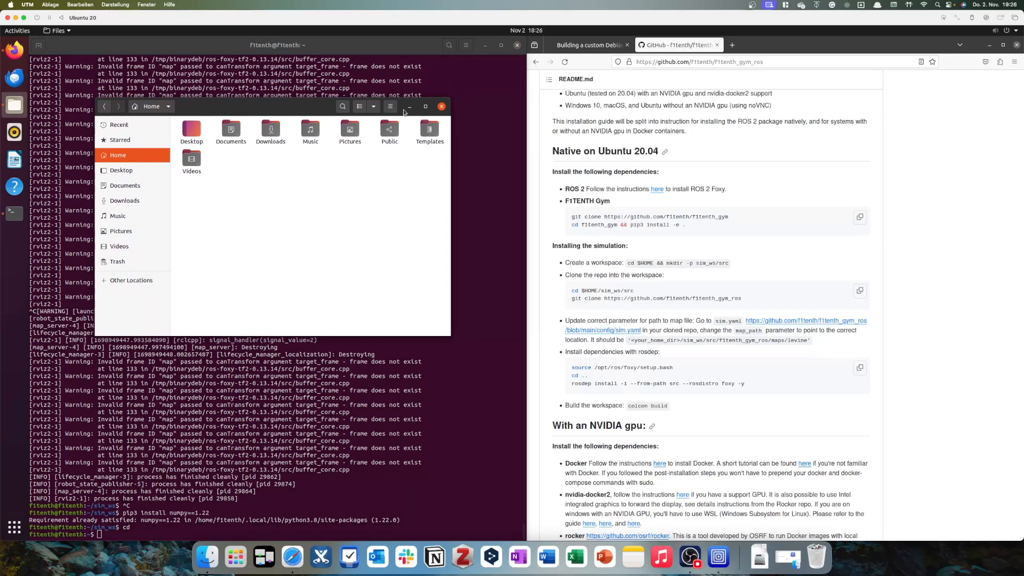
left_click(440, 106)
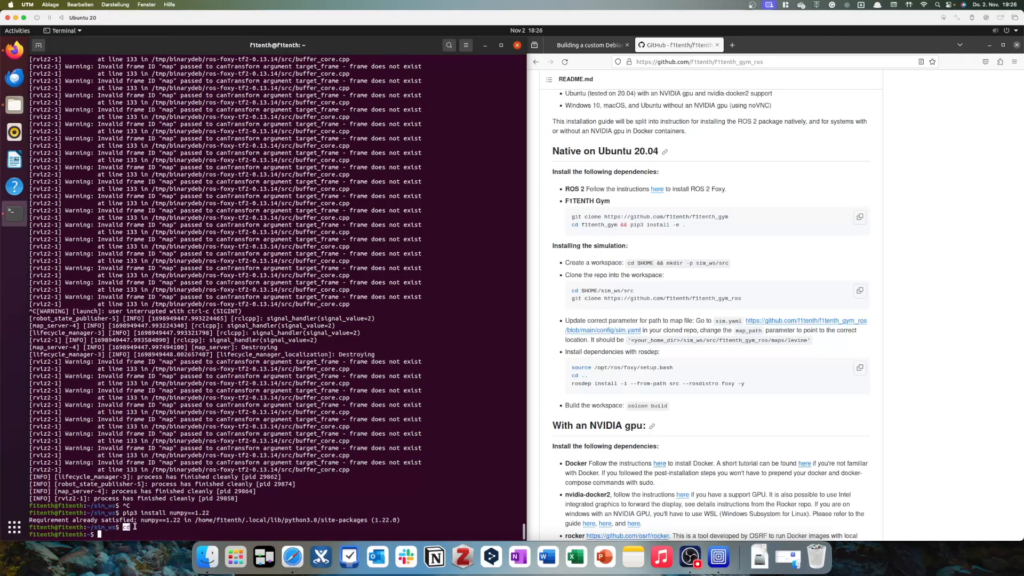
type("cd")
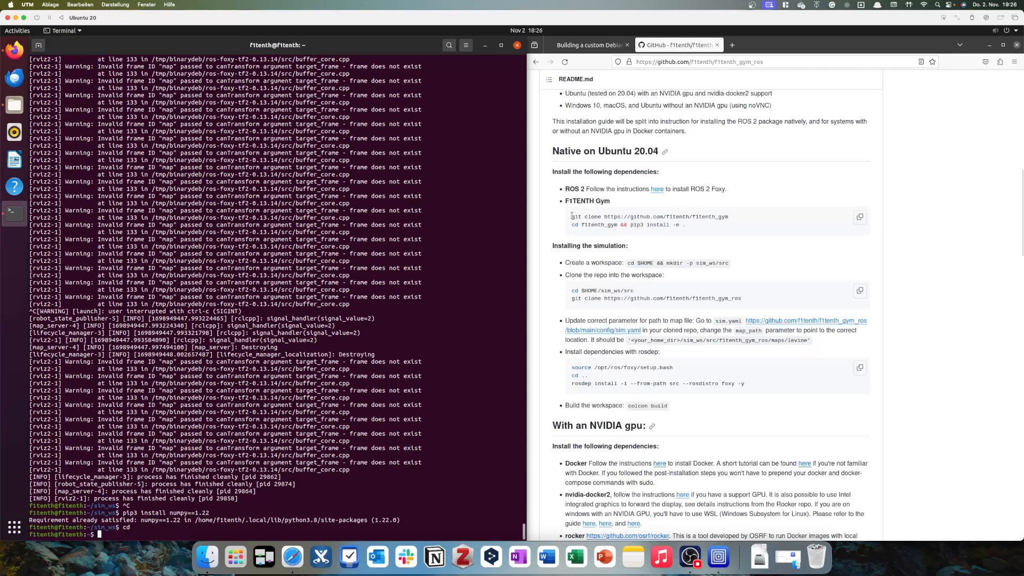
double_click(650, 217)
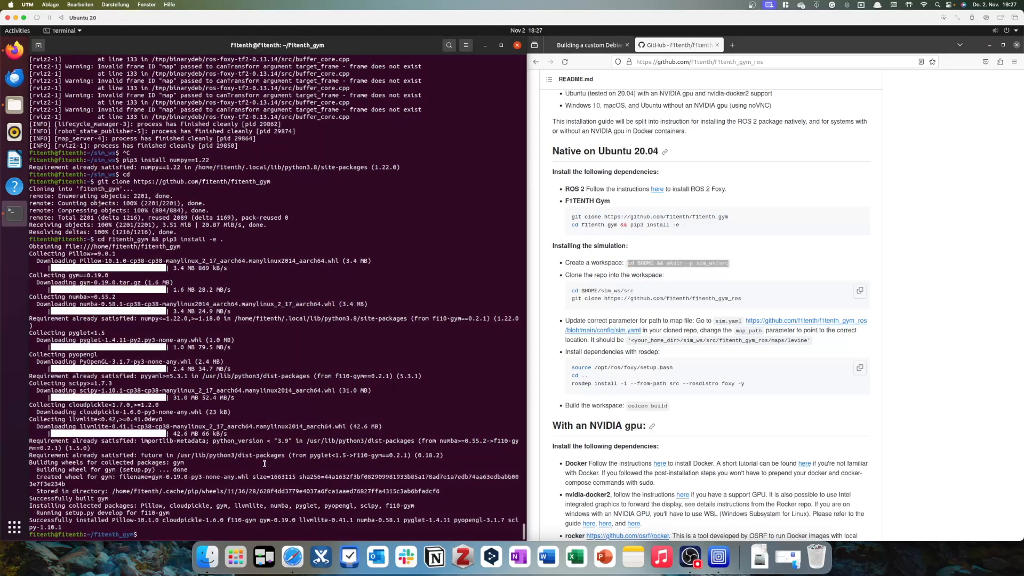
Step: Create sim_ws/src under $HOME with mkdir -p and verify the folder in Files
type("cd $HOME && mkdir -p sim_ws/src")
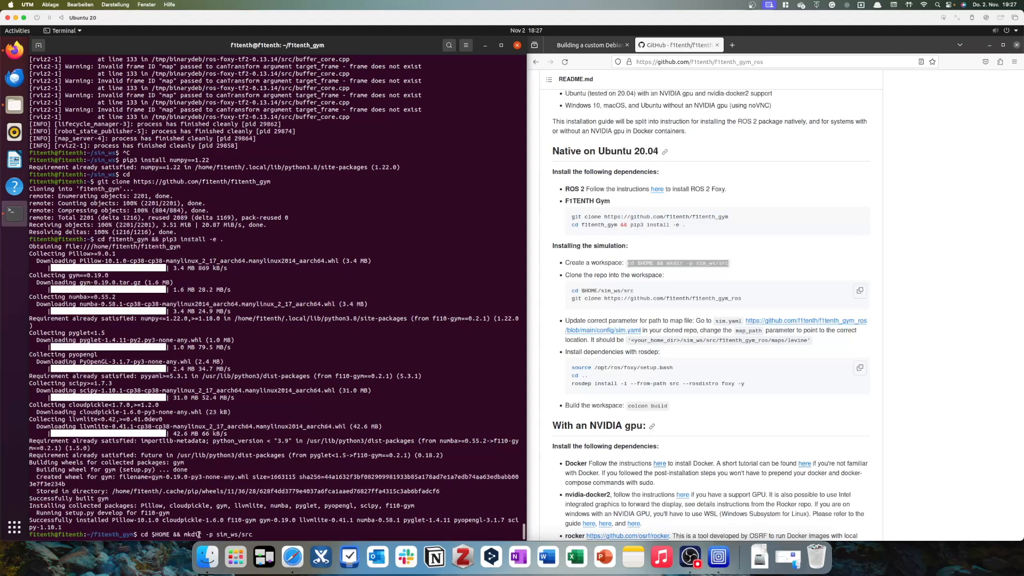
key("Return")
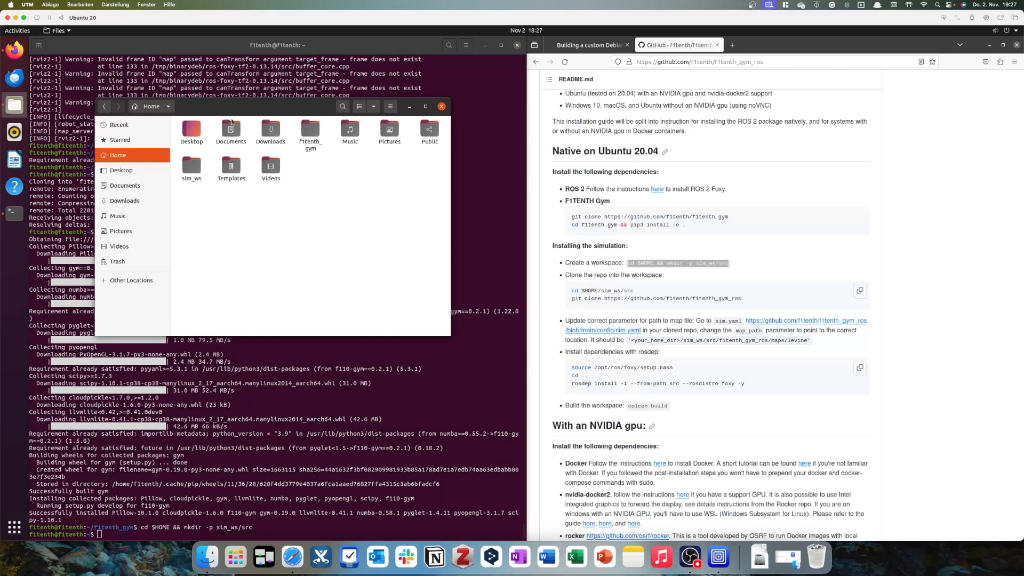
left_click(441, 106)
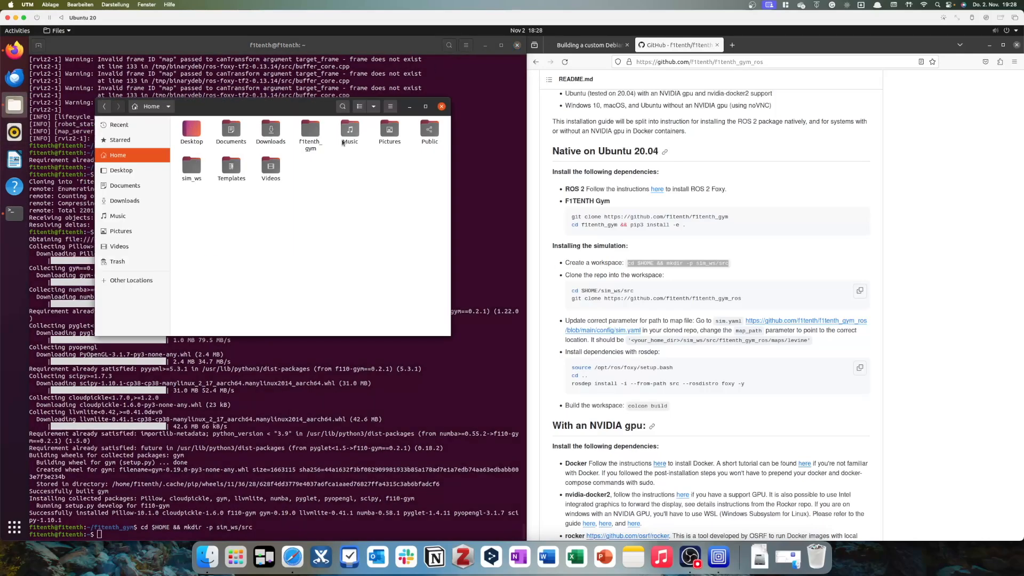
double_click(191, 166)
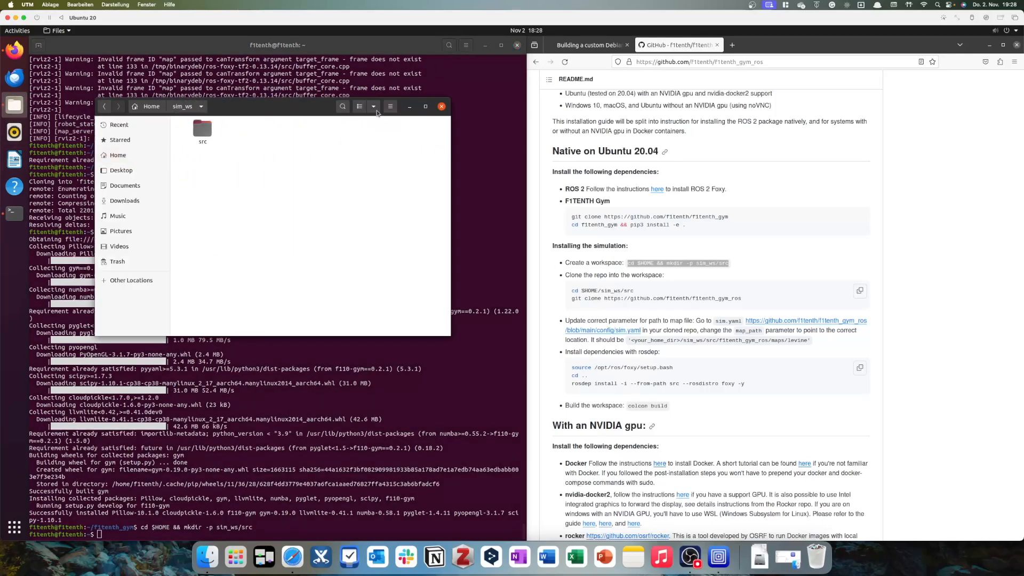
left_click(440, 105)
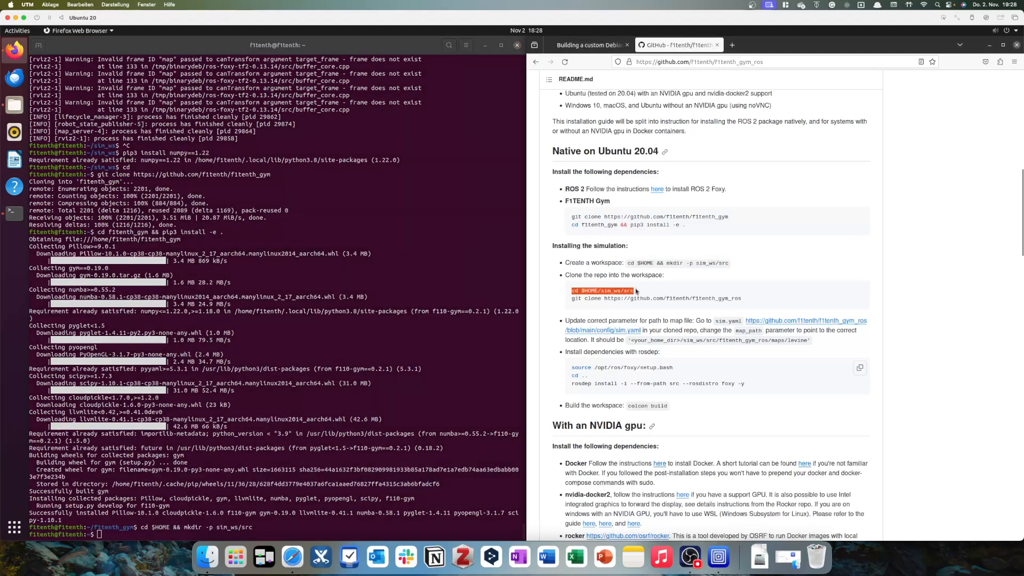
Step: Clone f1tenth_gym_ros into sim_ws/src and browse to sim_ws in Files
key("Return")
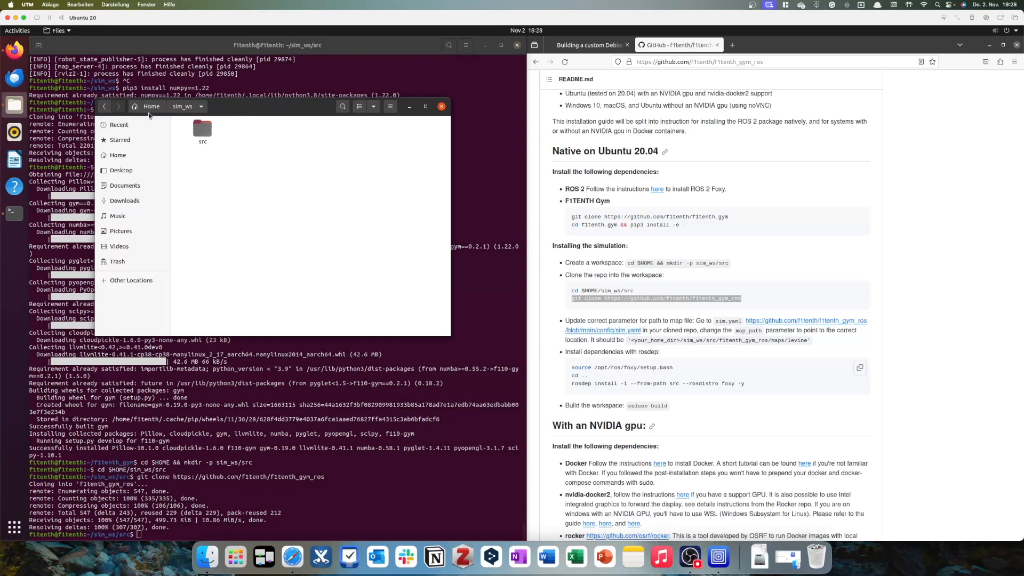
left_click(118, 155)
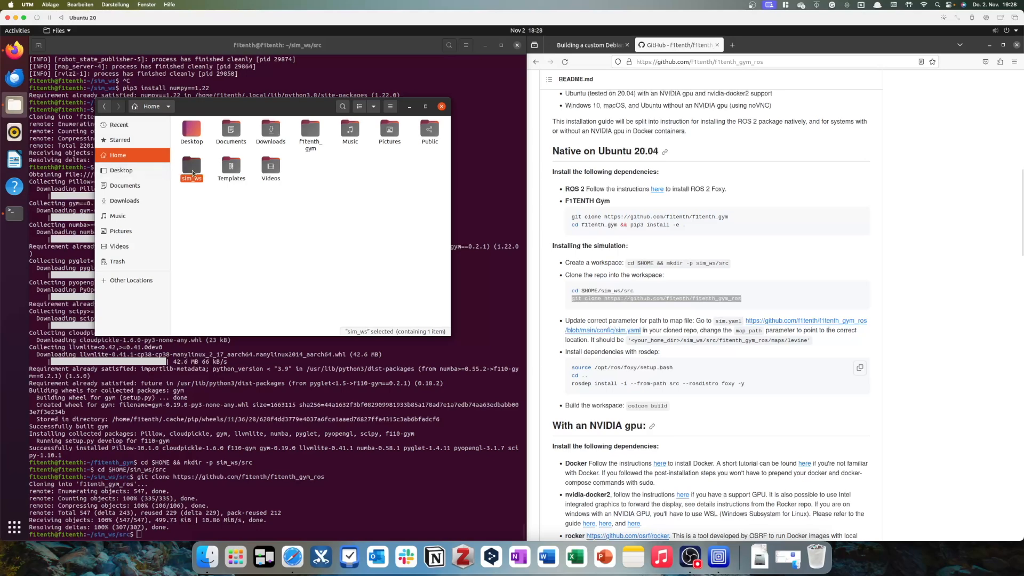
double_click(191, 166)
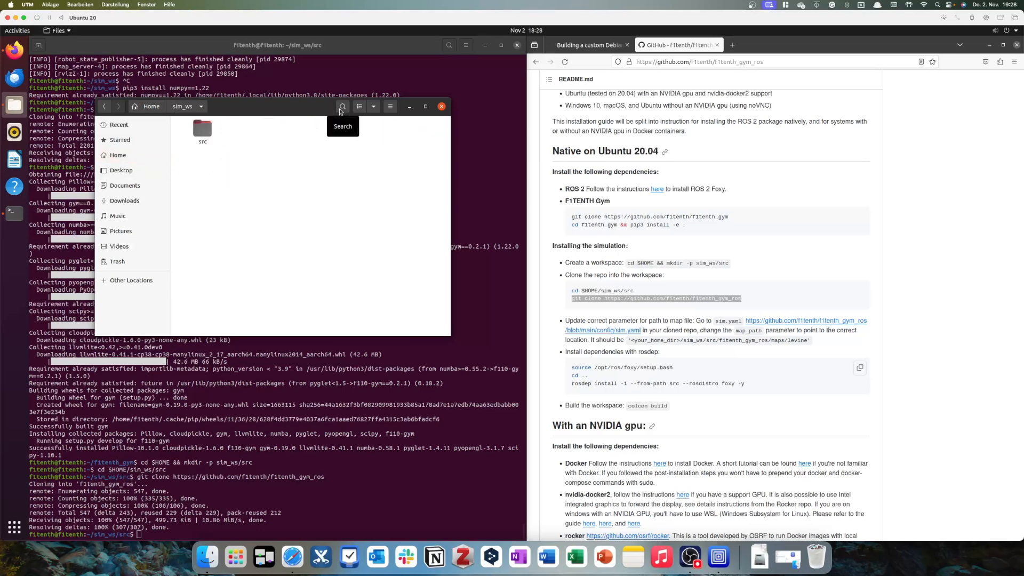
mouse_move(231, 137)
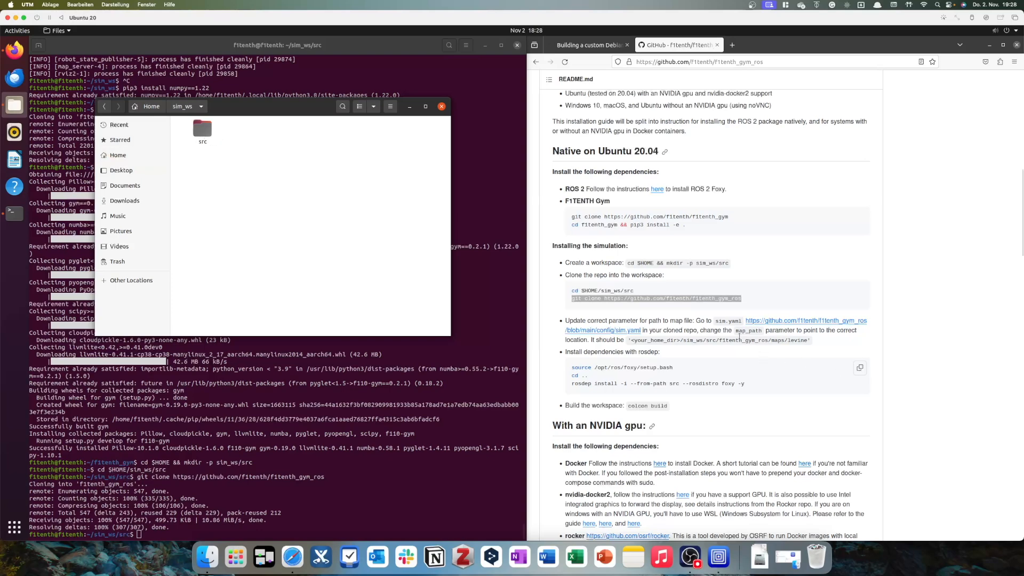
Step: Find sim.yaml in the workspace and read its bridge parameters down to map_path
left_click(341, 107)
type("sim.ya")
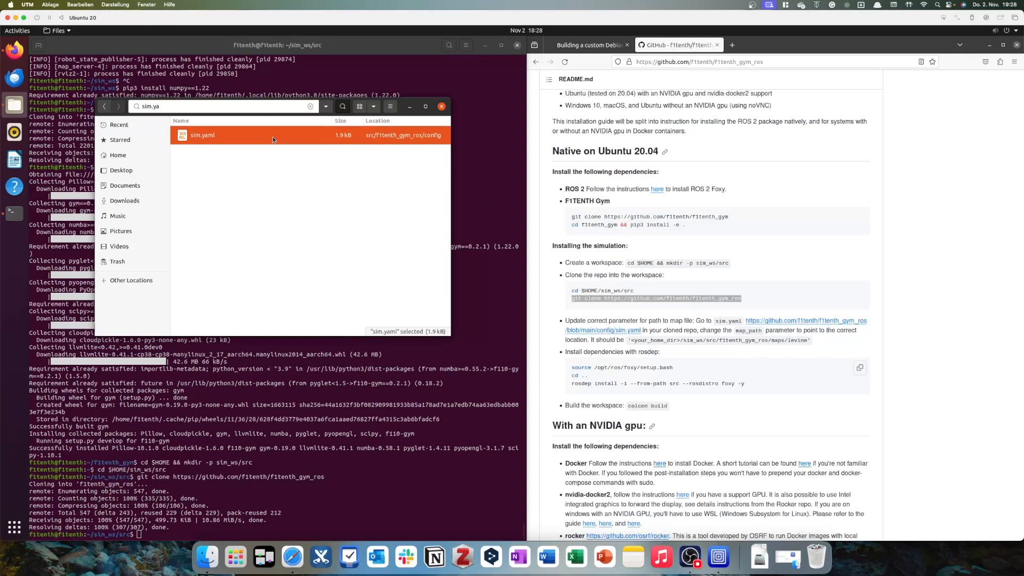
double_click(203, 136)
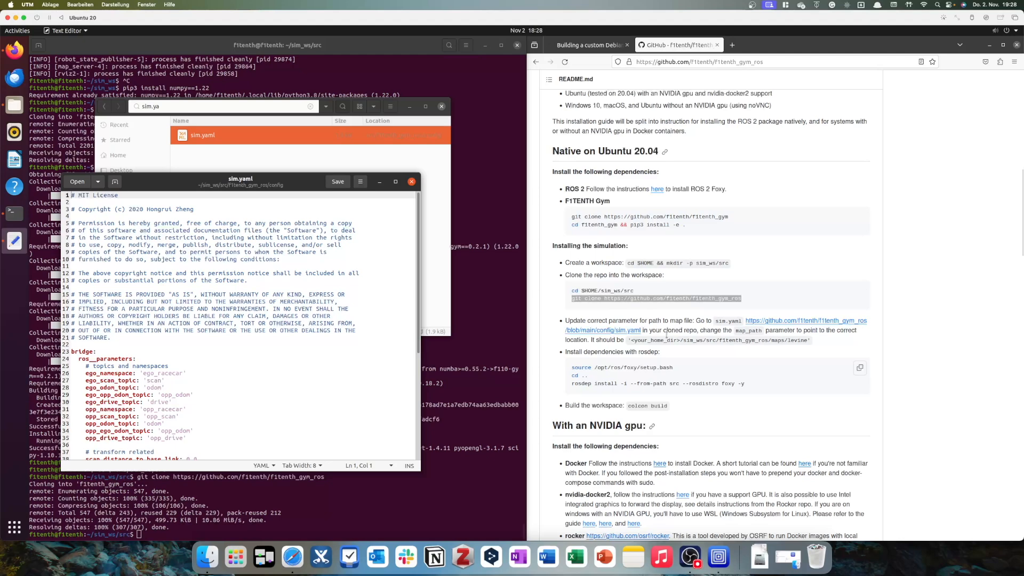
left_click(339, 366)
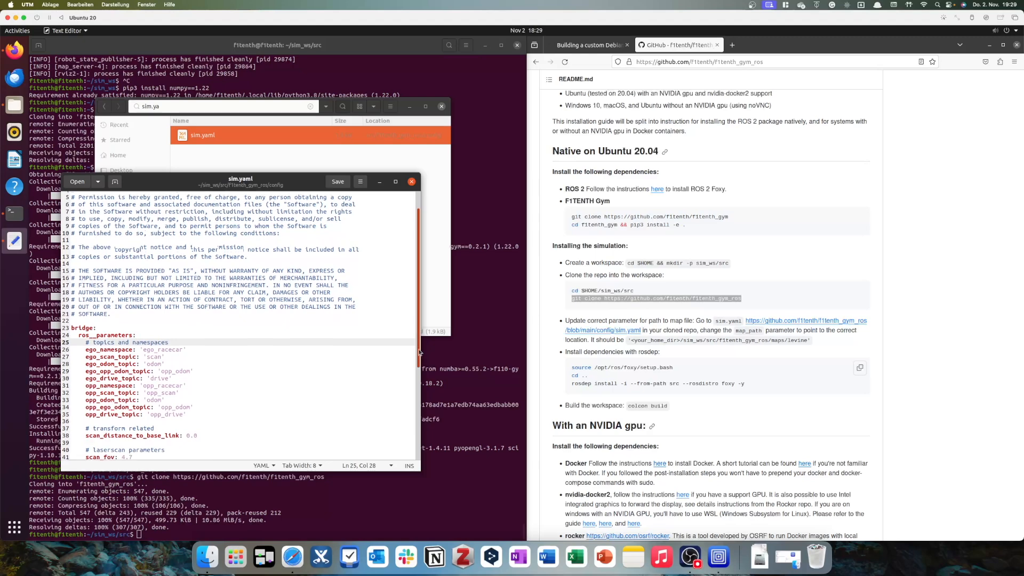
scroll("down", 3)
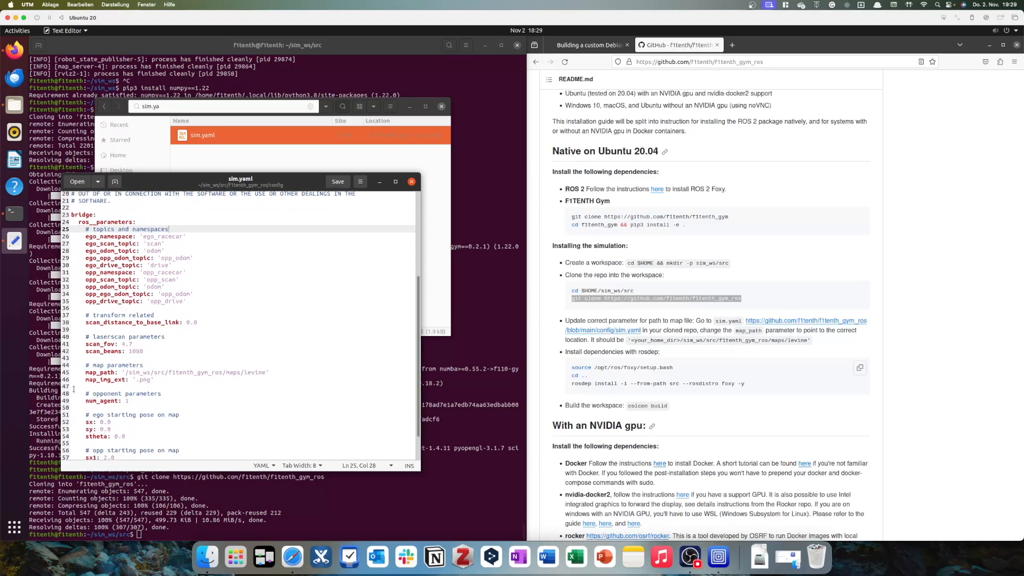
mouse_move(174, 188)
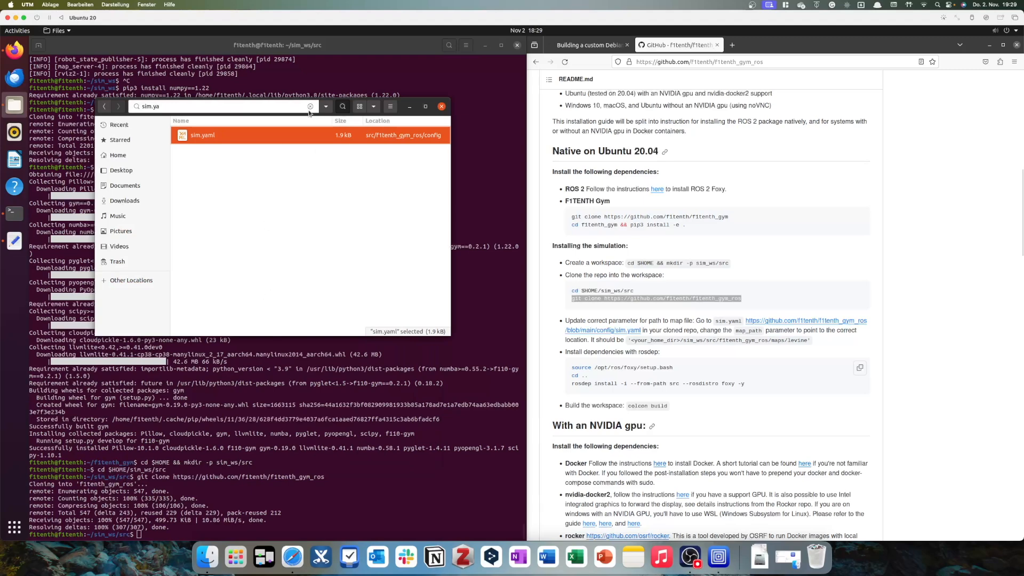
Step: Search Files for 'levine' and show the levine.png Properties with its parent folder
left_click(310, 107)
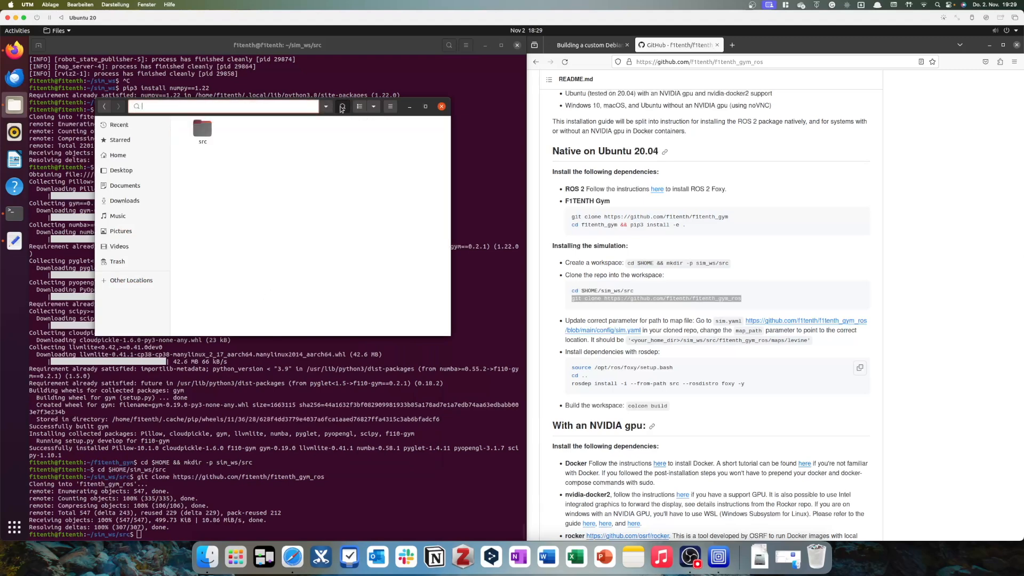
type("levine")
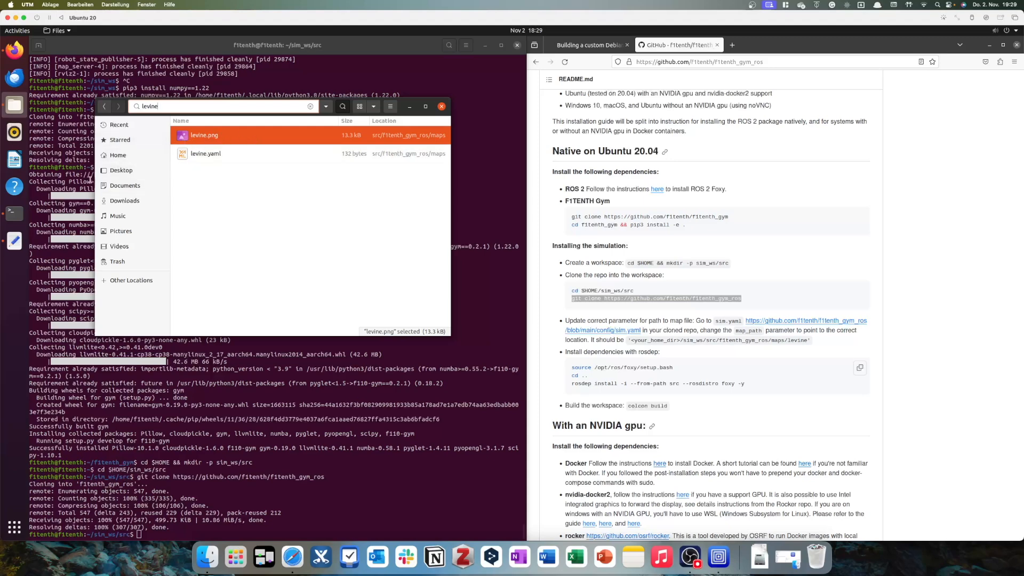
mouse_move(216, 157)
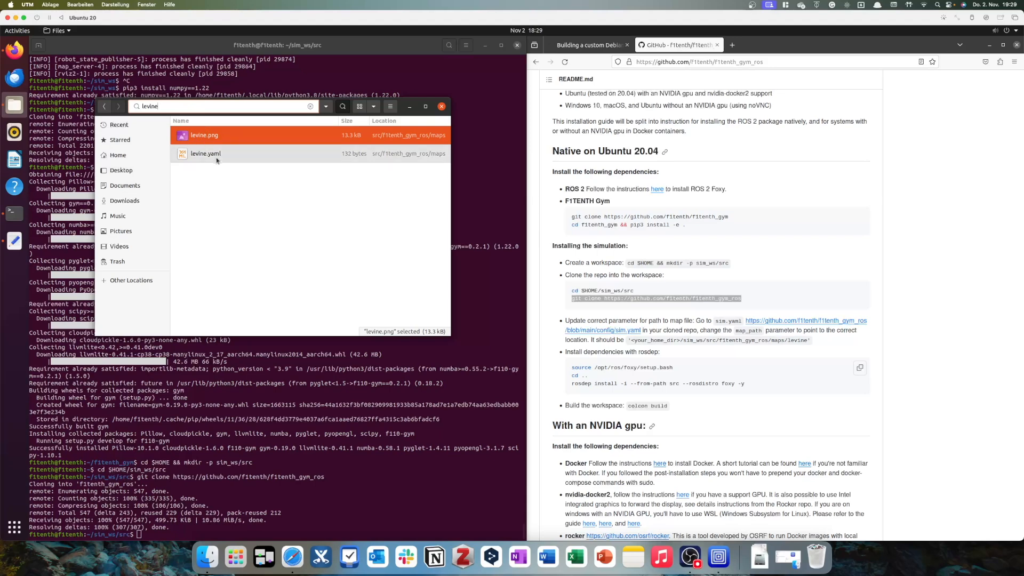
mouse_move(443, 156)
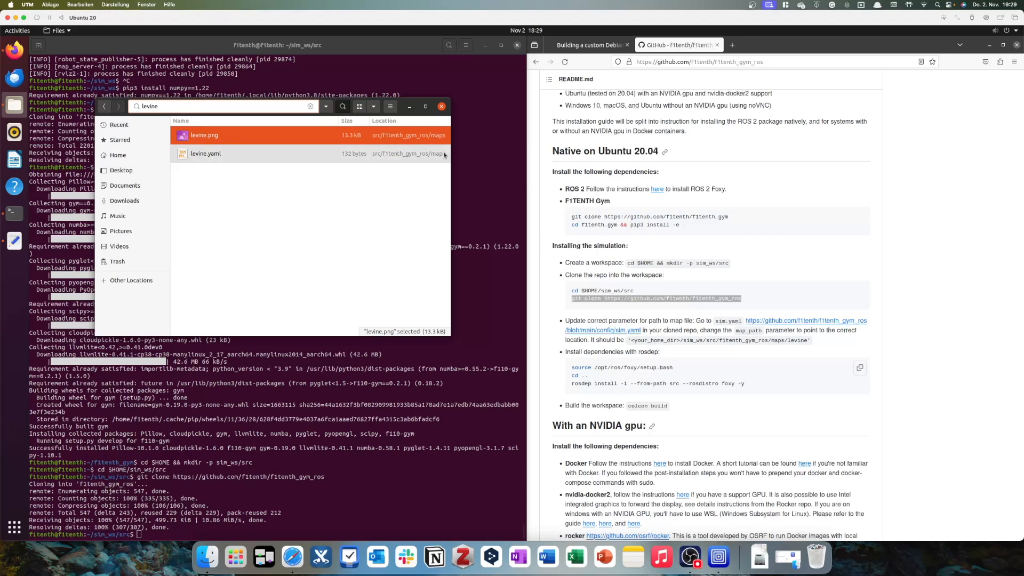
right_click(205, 153)
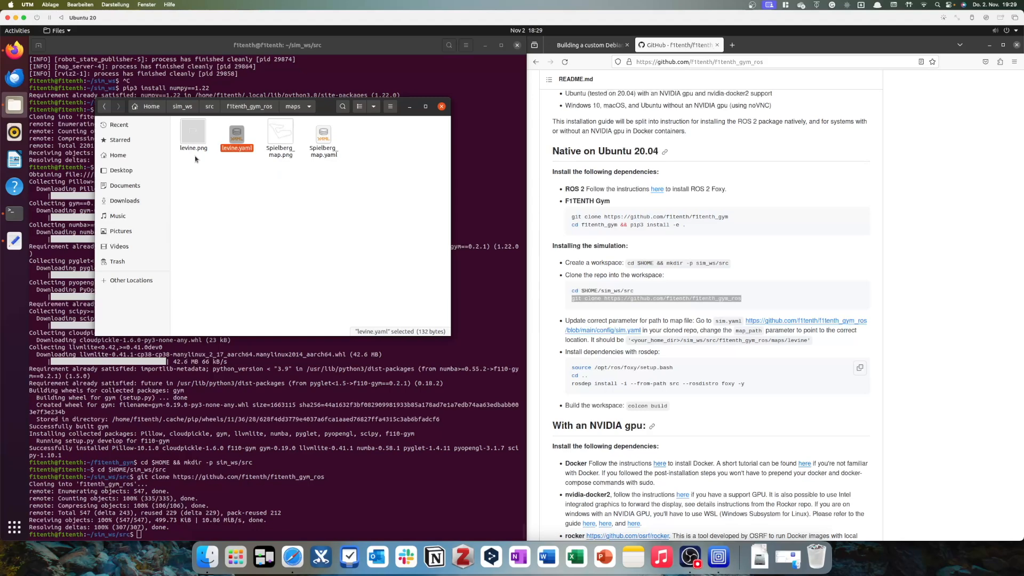
mouse_move(311, 178)
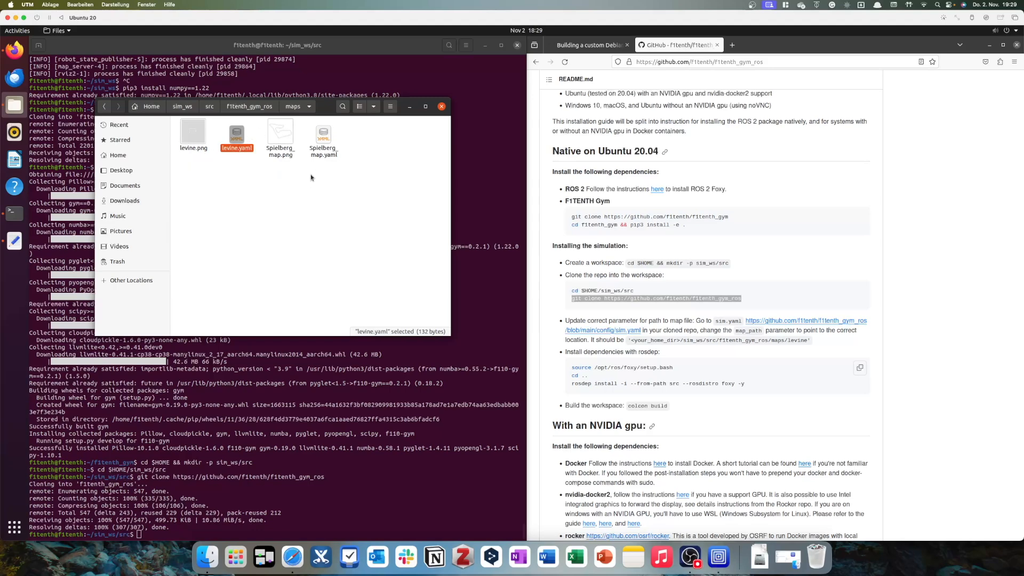
mouse_move(226, 153)
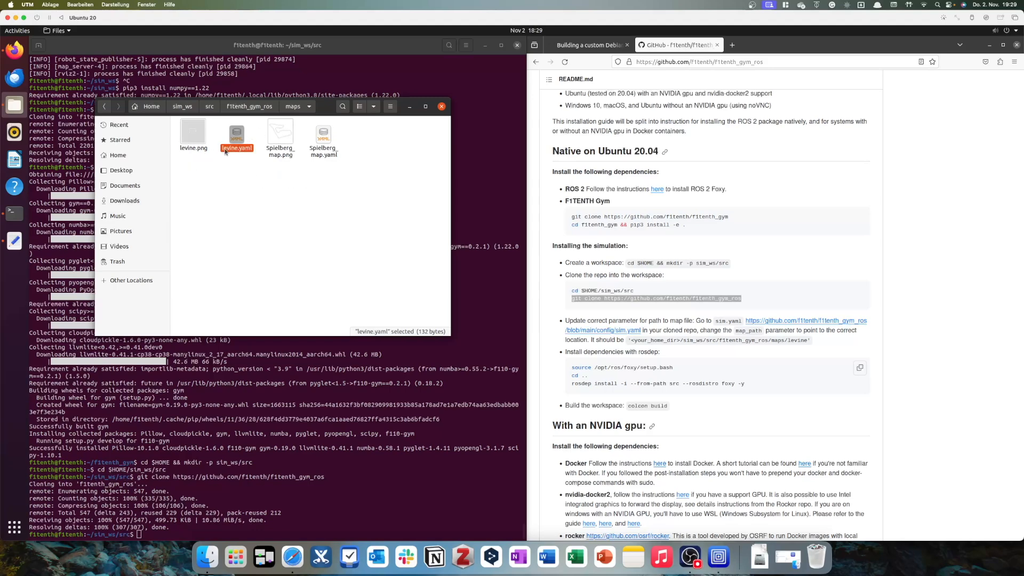
left_click(193, 130)
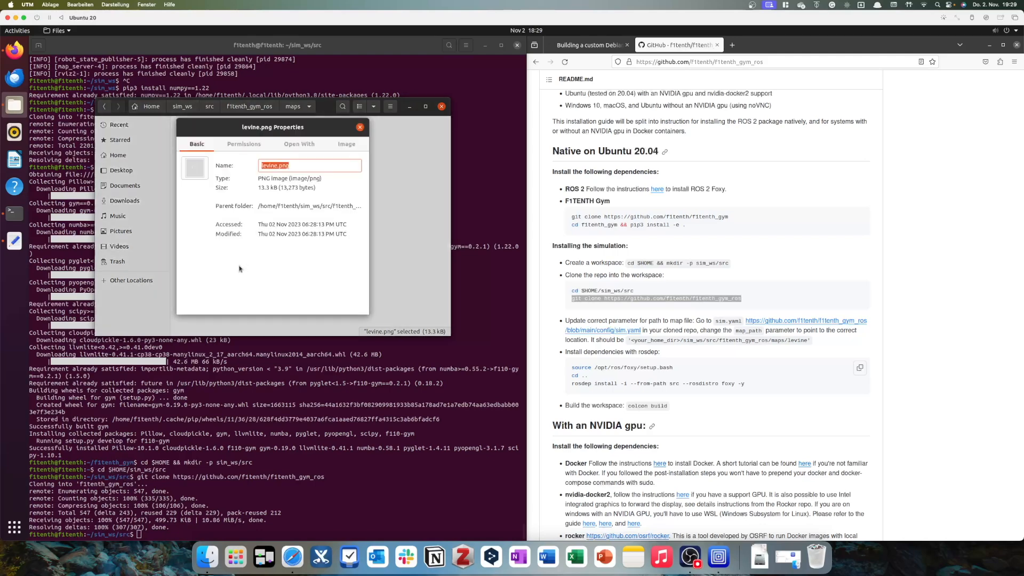
Step: Compare levine.png's parent folder path with map_path in sim.yaml, then close Properties
left_click_drag(272, 127, 338, 124)
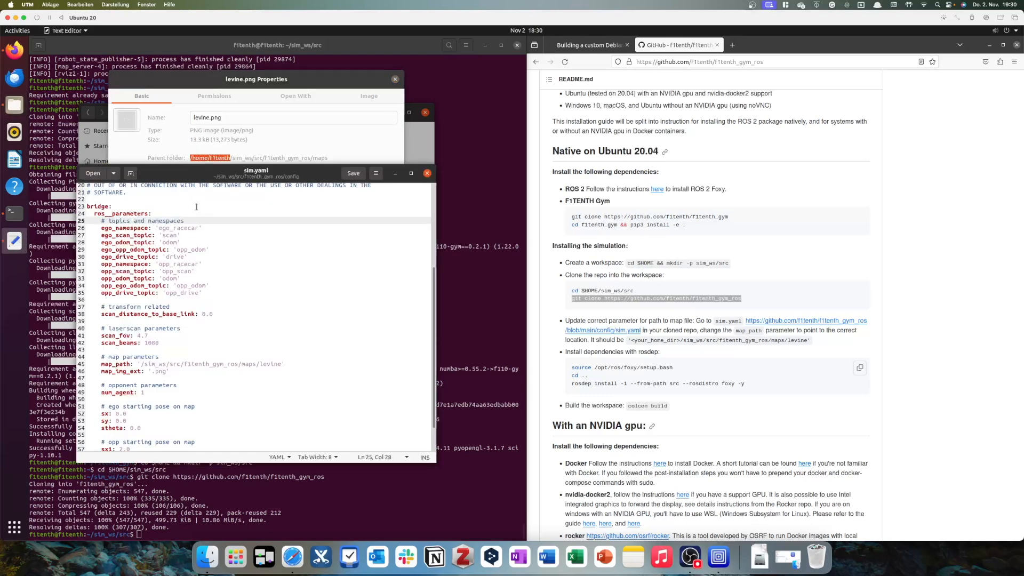
left_click(139, 364)
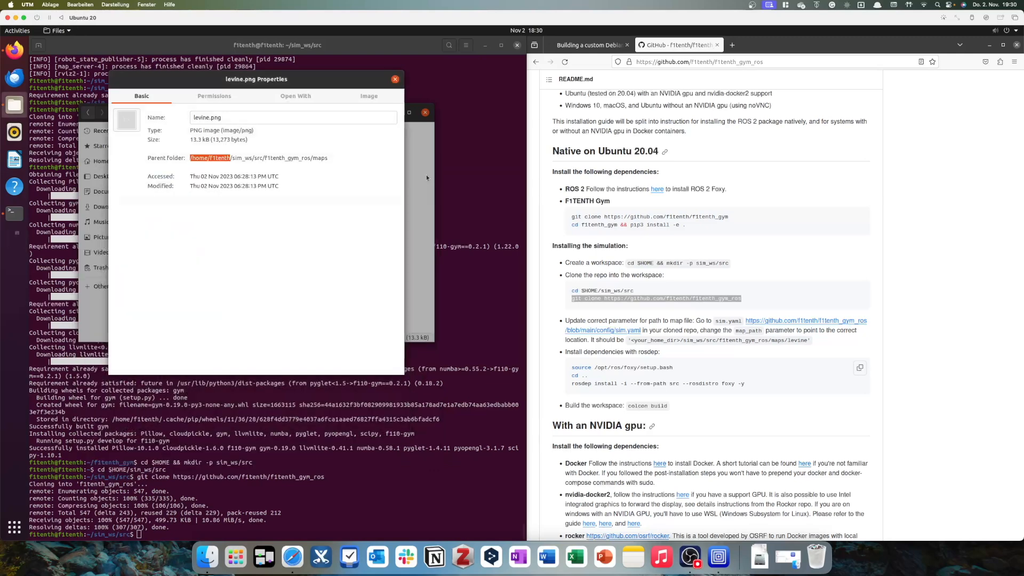
mouse_move(747, 408)
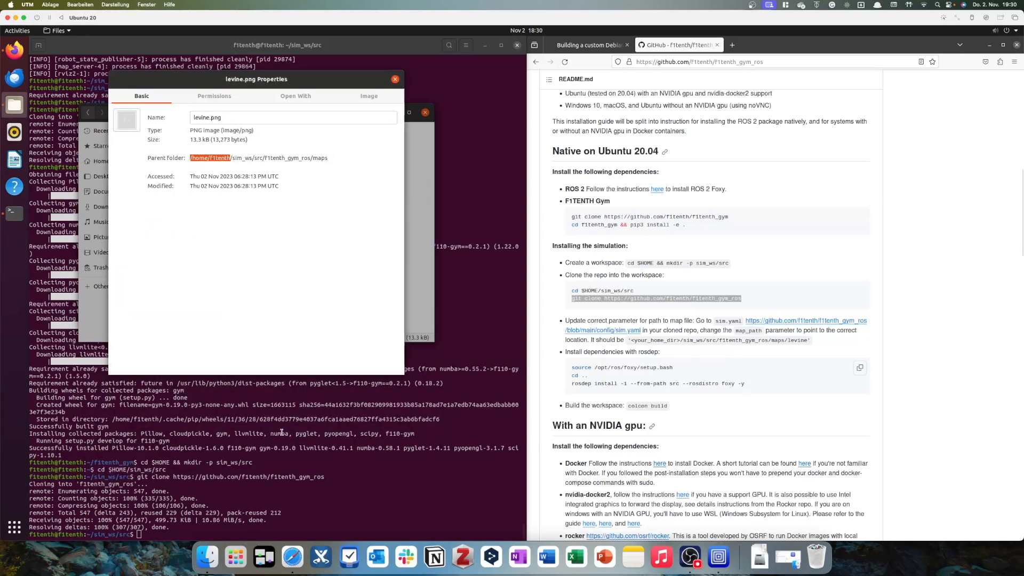
left_click(395, 79)
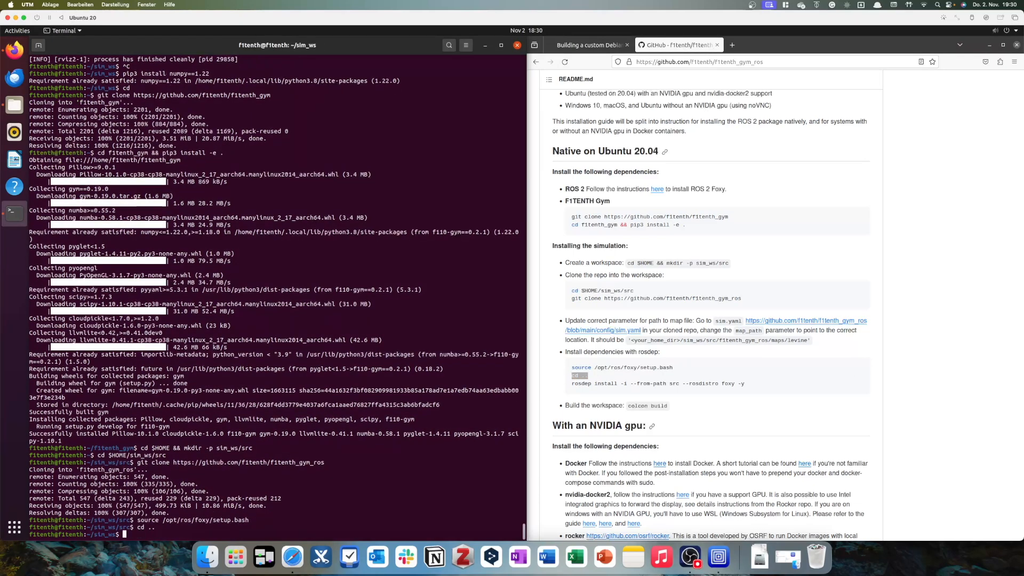
mouse_move(122, 533)
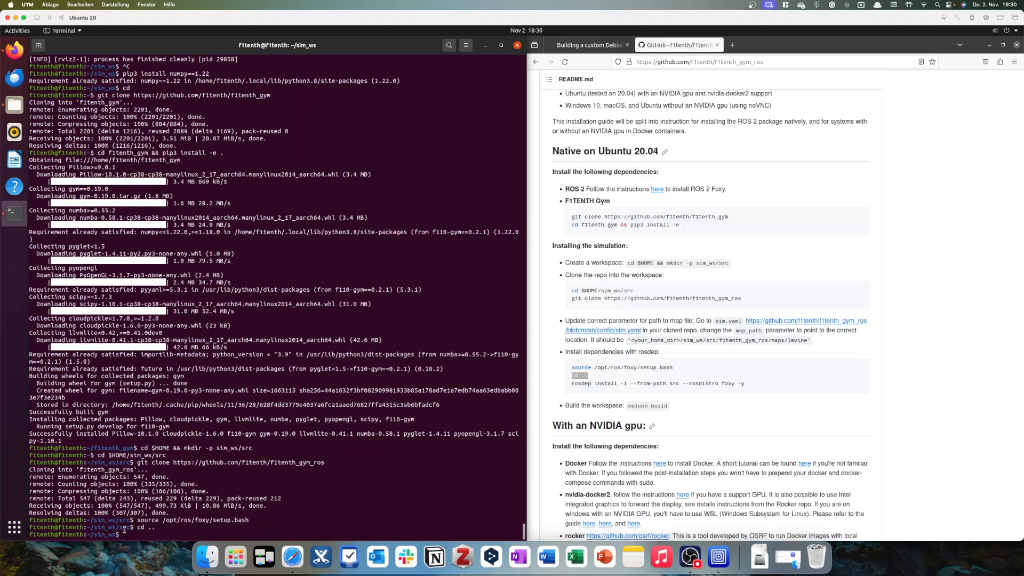
mouse_move(124, 534)
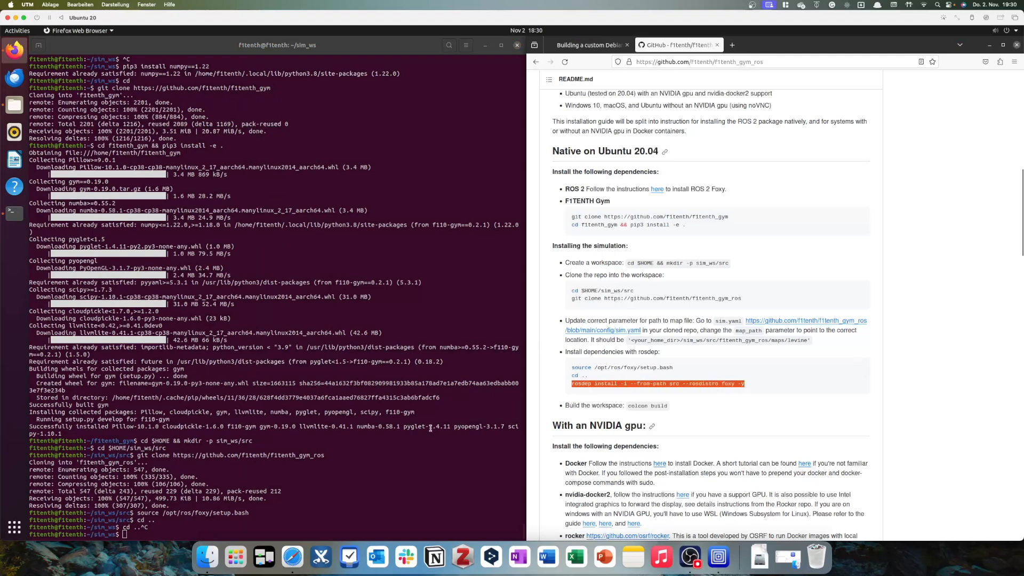
Step: Run rosdep install -i --from-path src --rosdistro foxy -y to install dependencies
type("rosdep install -i --from-path src --rosdistro foxy -y")
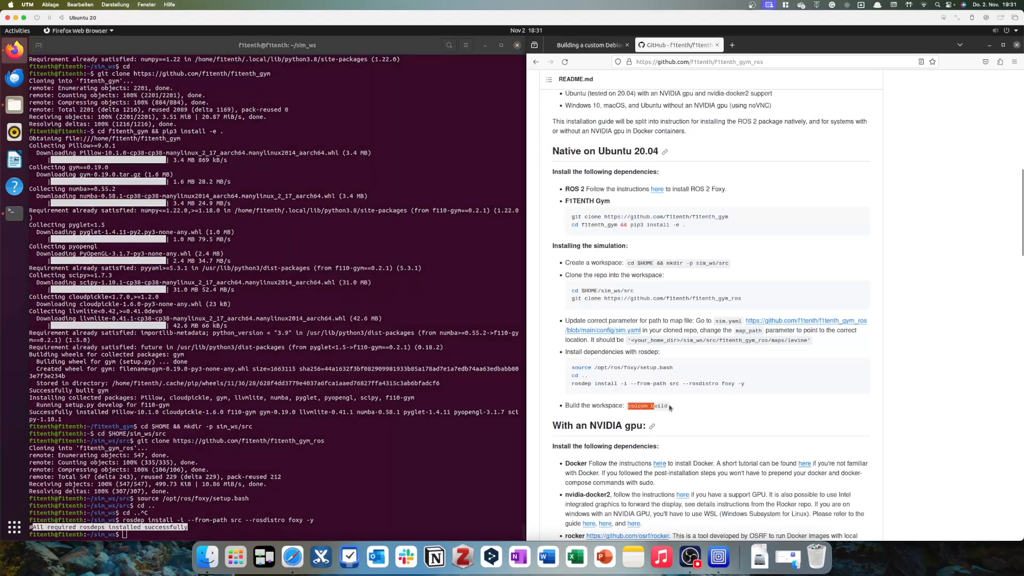
Step: Run colcon build so the f1tenth_gym_ros package builds successfully
type("colcon build")
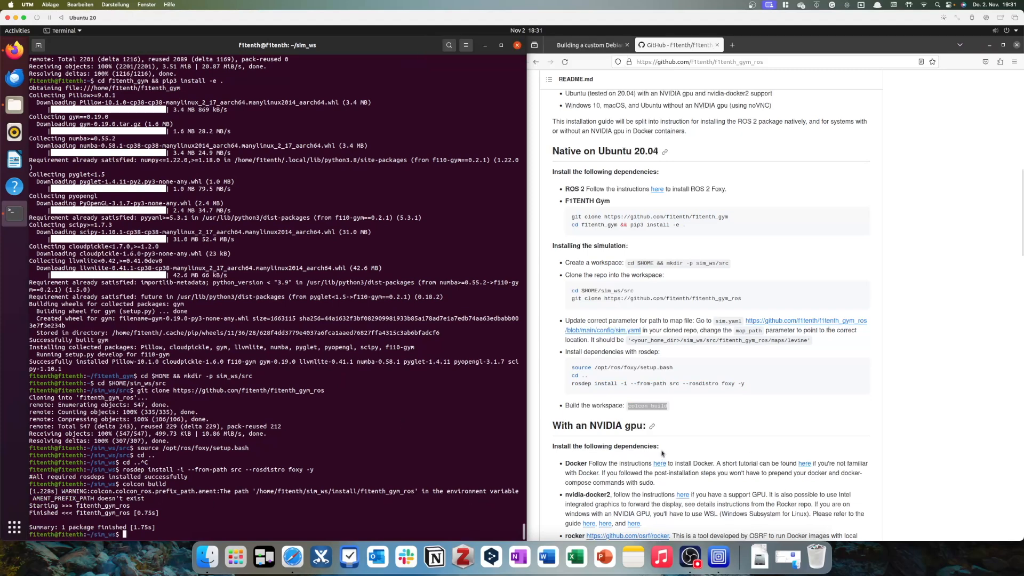
scroll("down", 3)
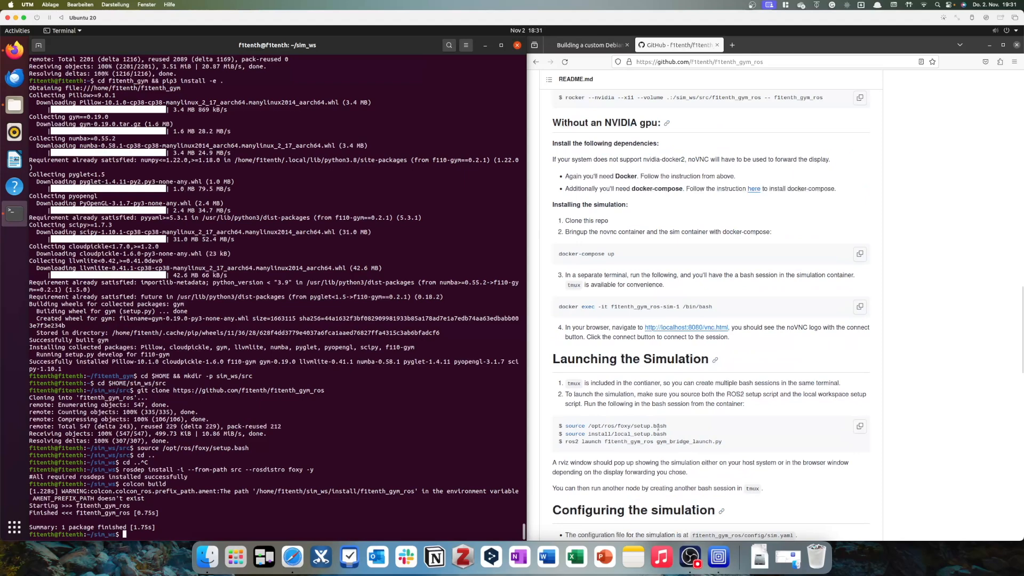
mouse_move(609, 420)
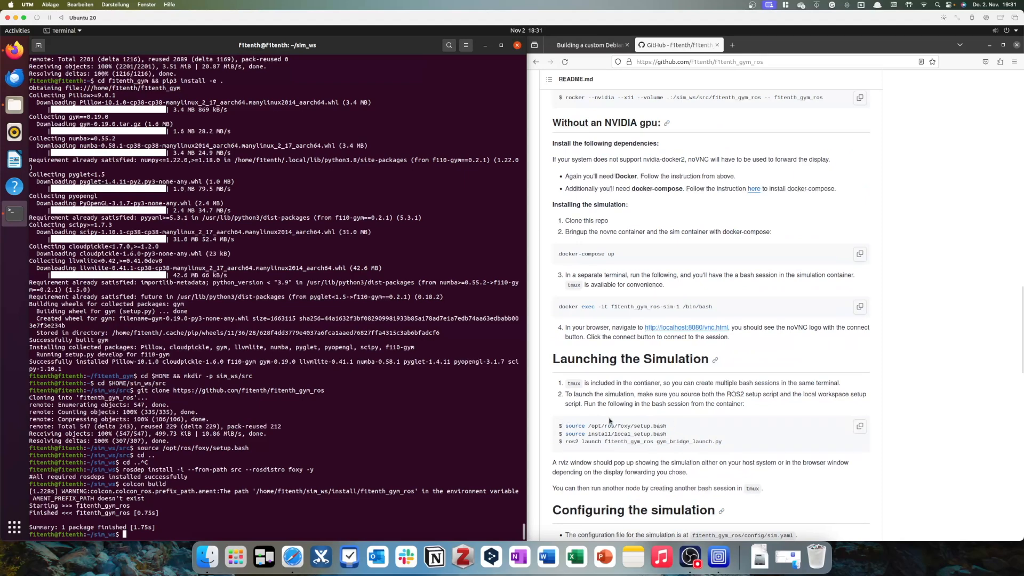
Step: Run source install/local_setup.bash taken from the README's launch instructions
double_click(614, 425)
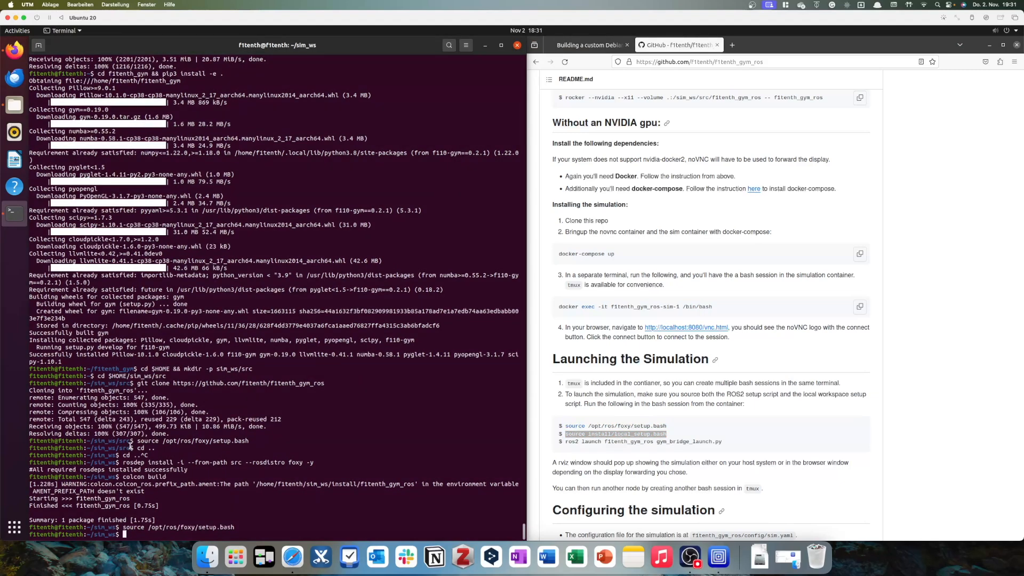
type("source install/local_setup.bash")
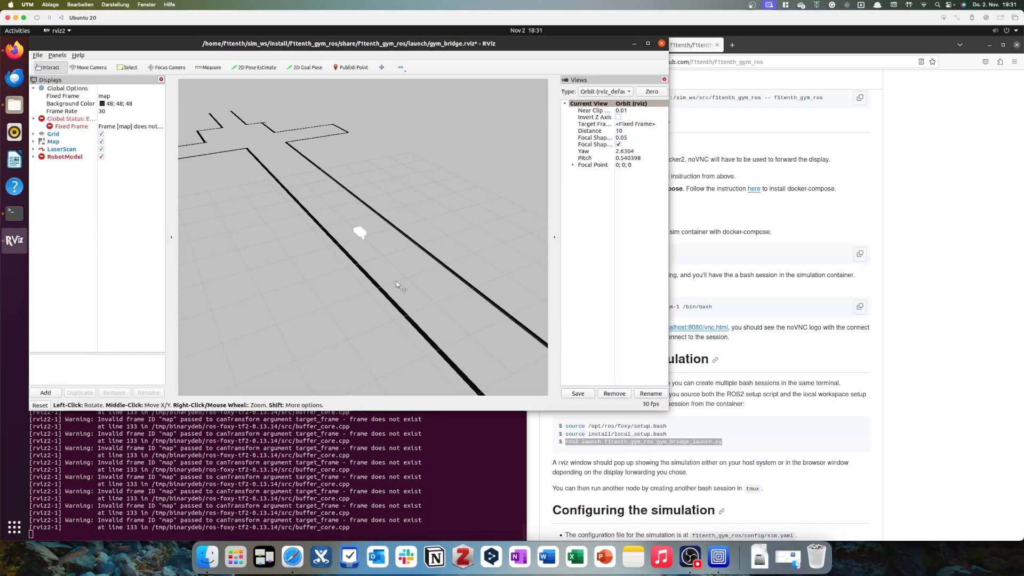
mouse_move(372, 235)
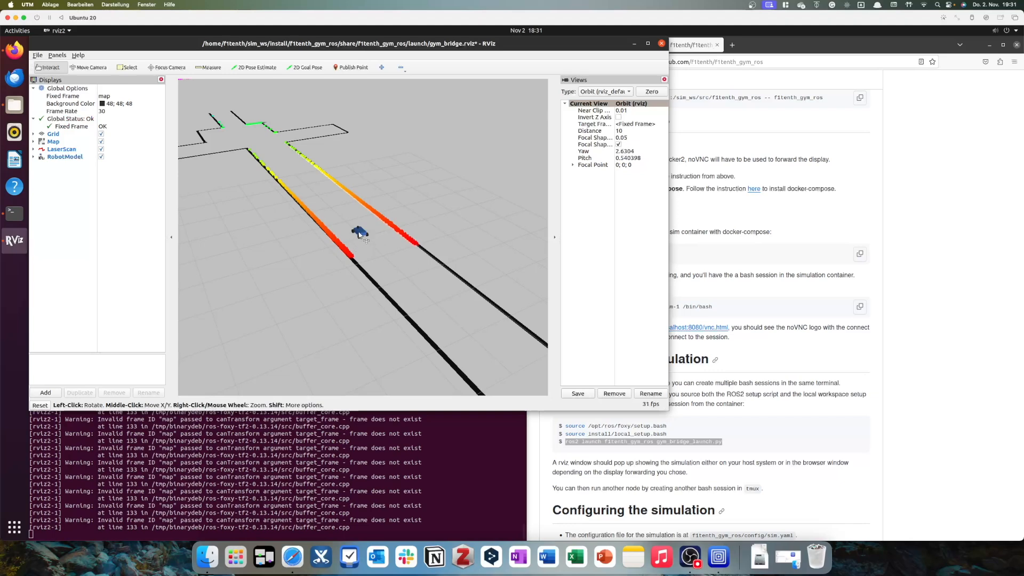
mouse_move(362, 254)
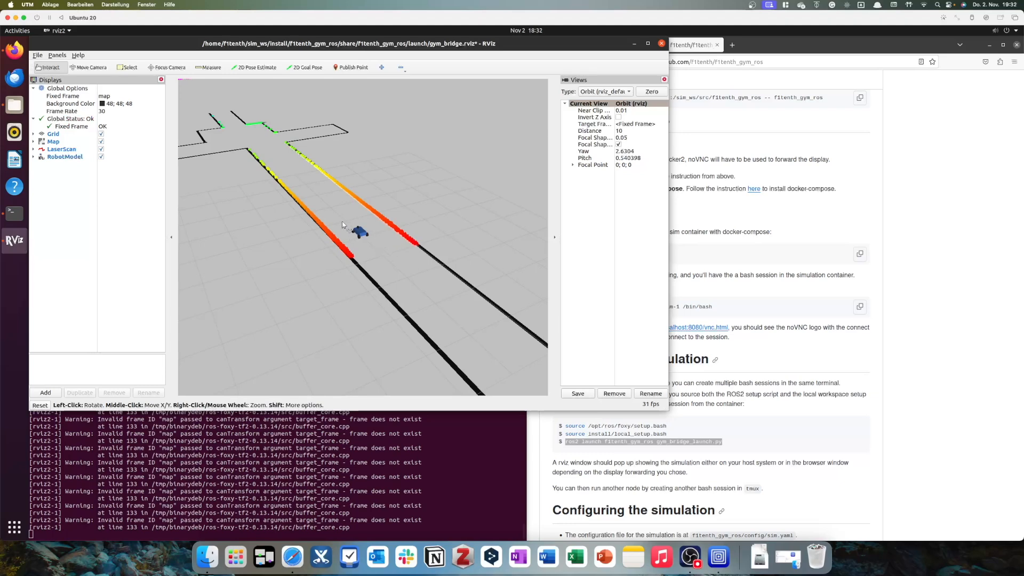
mouse_move(364, 246)
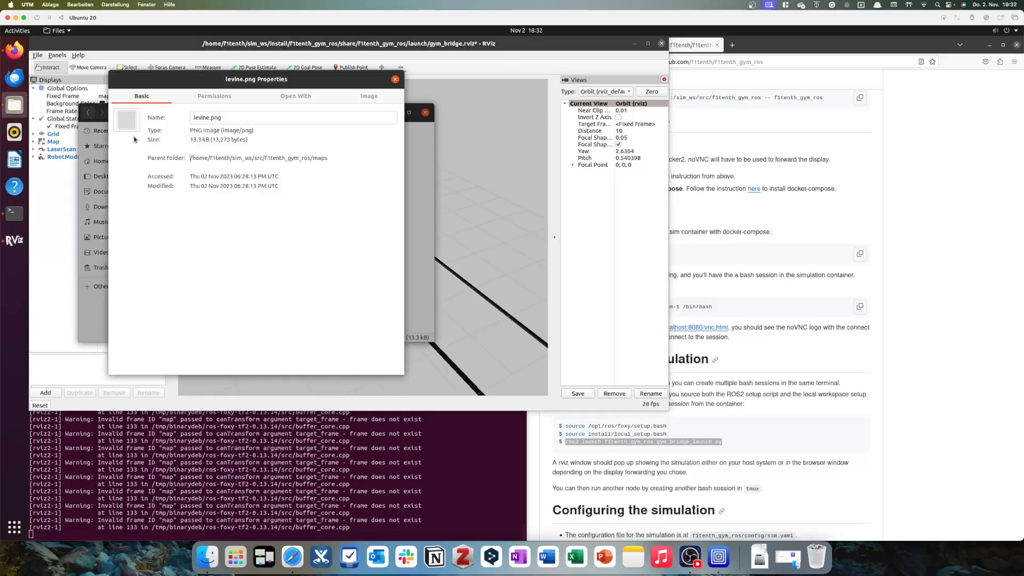
Step: Close the levine.png properties, return to the Home folder, and skim the README
left_click(395, 79)
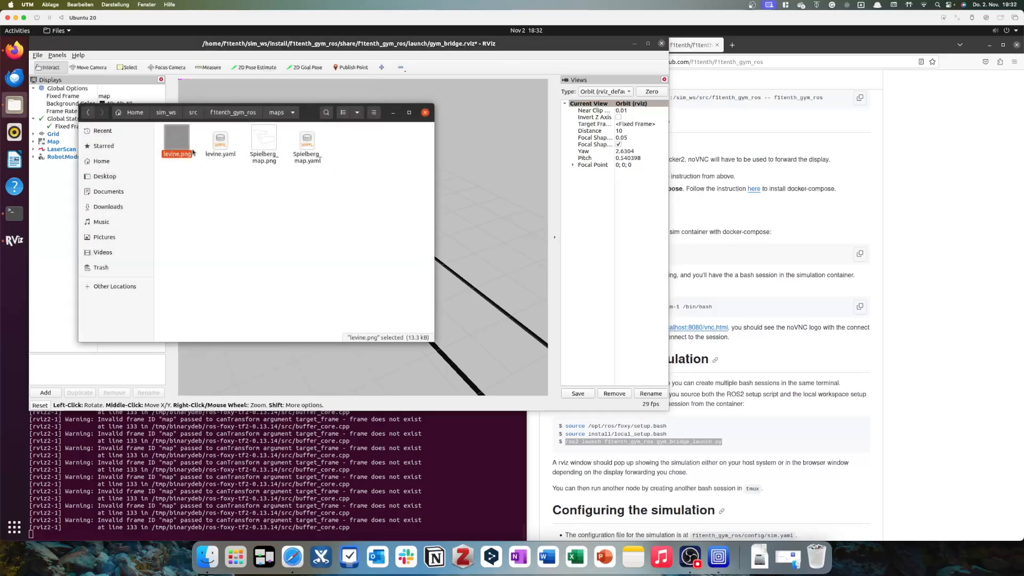
left_click(101, 161)
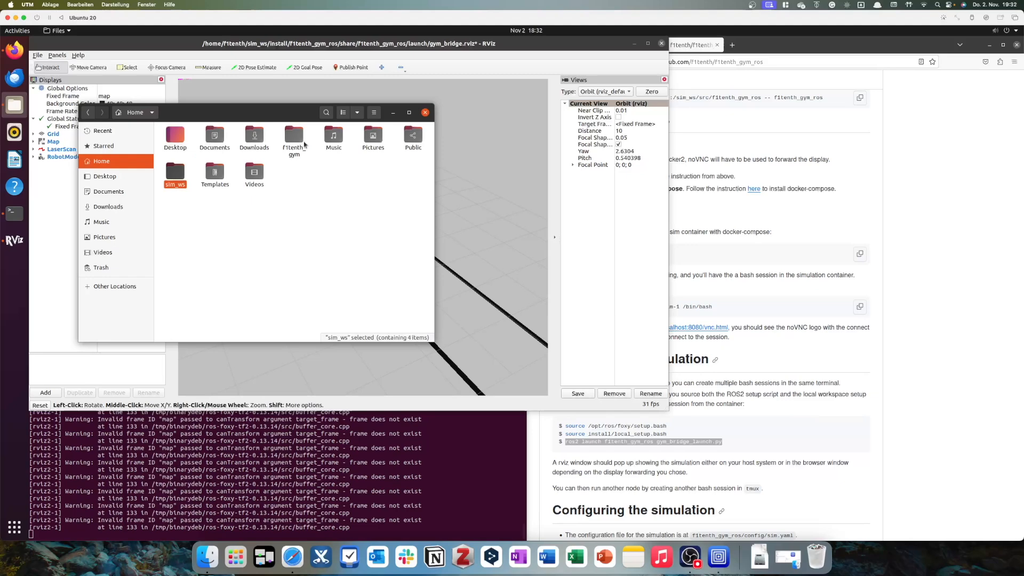
mouse_move(294, 135)
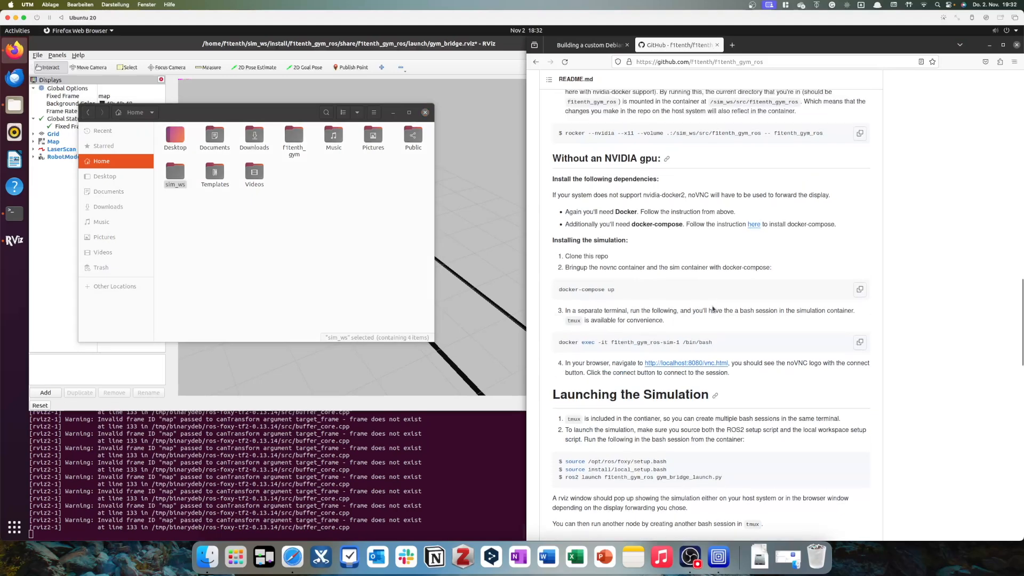
scroll("up", 3)
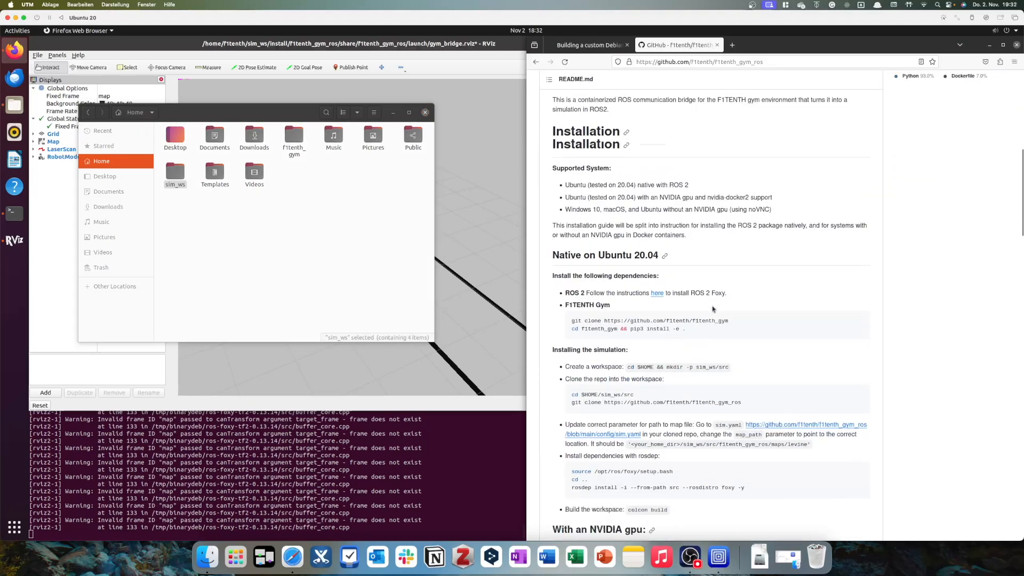
scroll("down", 3)
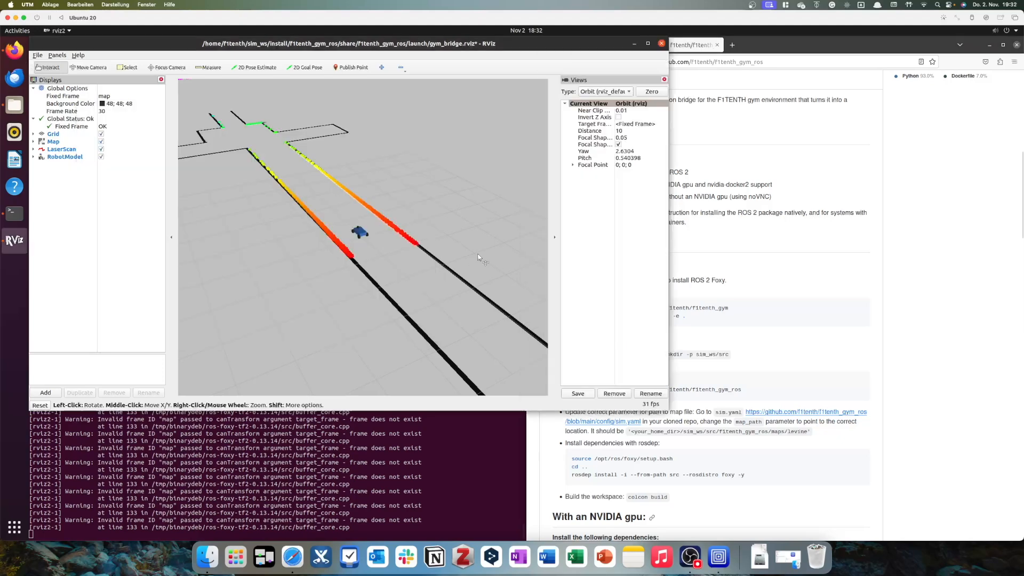
mouse_move(364, 223)
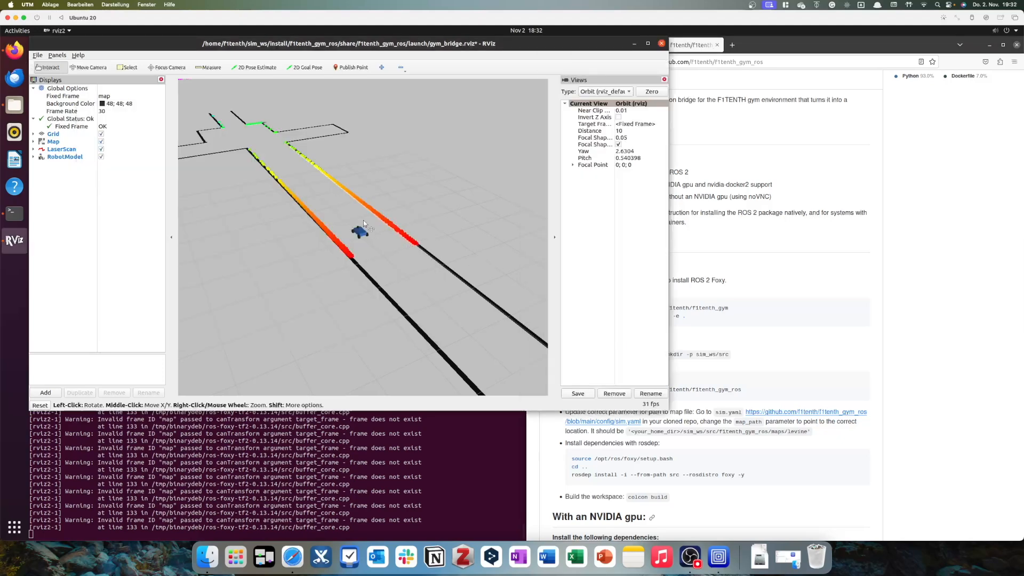
mouse_move(390, 231)
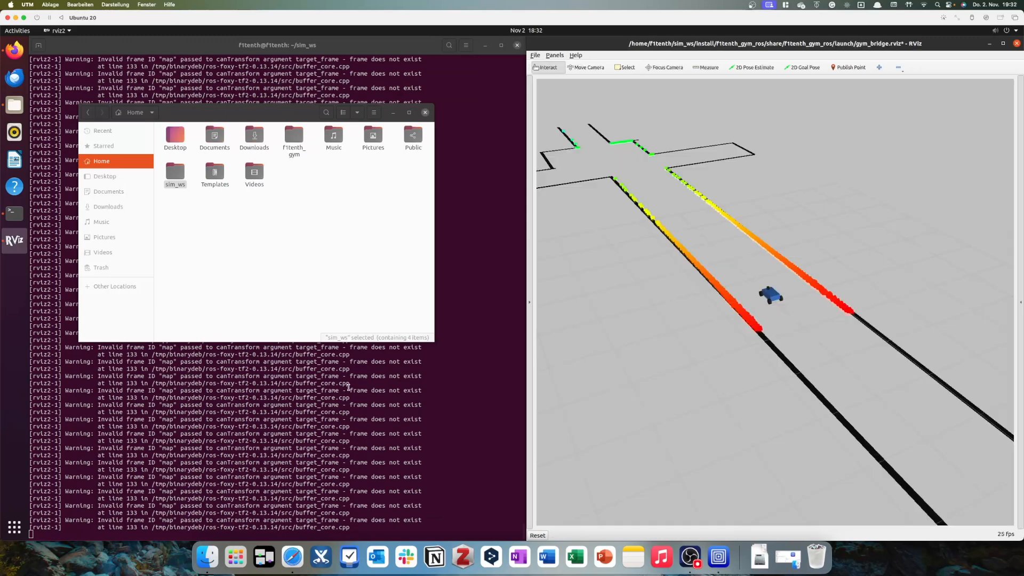
Step: Bring the terminal with the launch log forward beside RViz
left_click(424, 112)
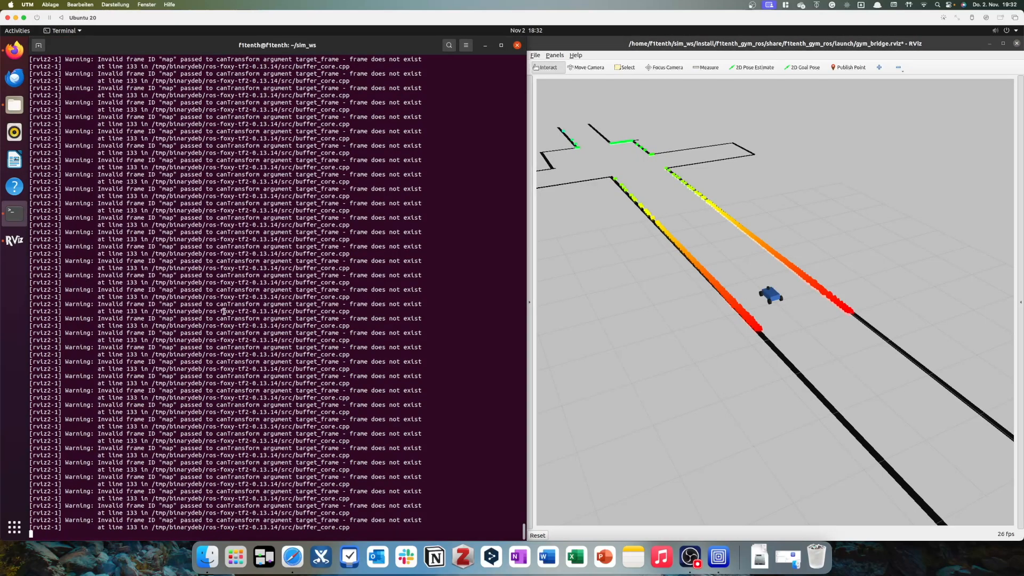
Step: Start a second terminal tab and source /opt/ros/foxy/setup.bash in it
right_click(225, 308)
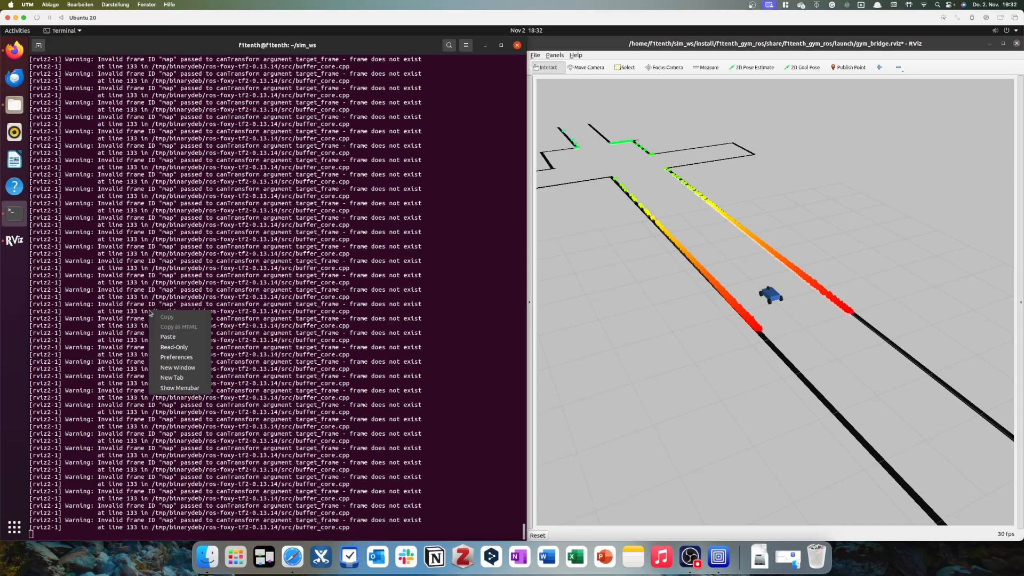
left_click(172, 376)
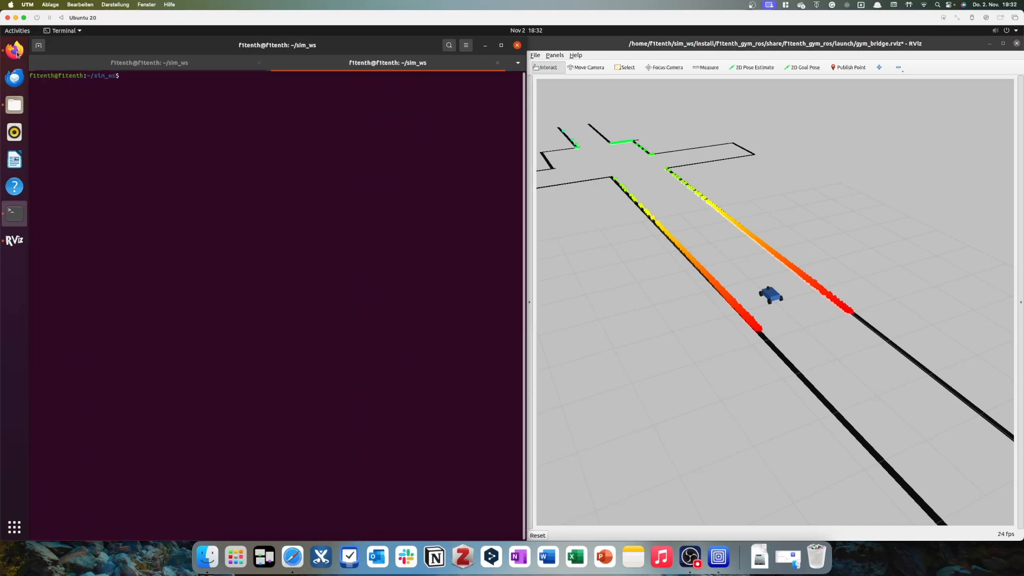
type("sour")
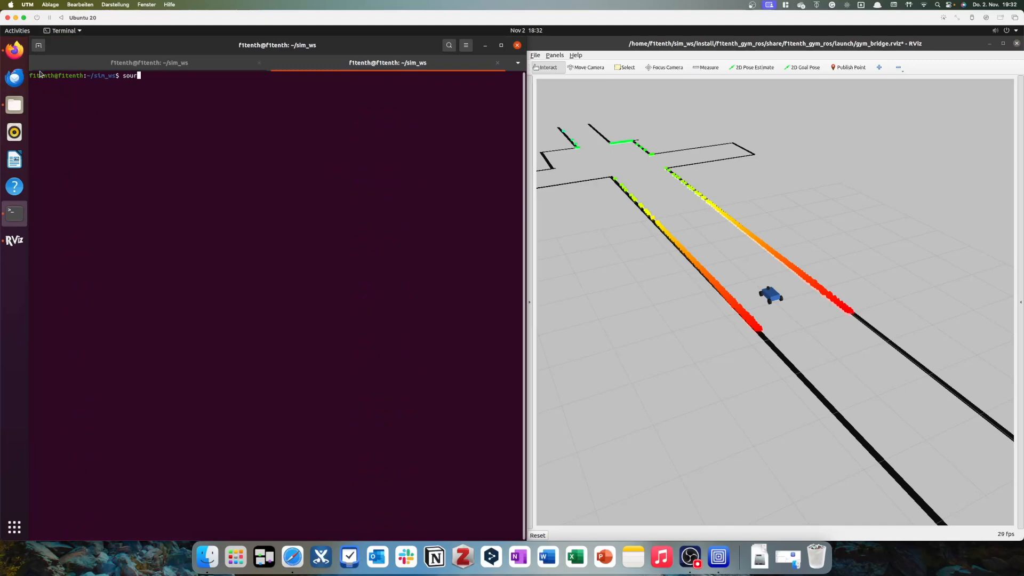
type("ce /or")
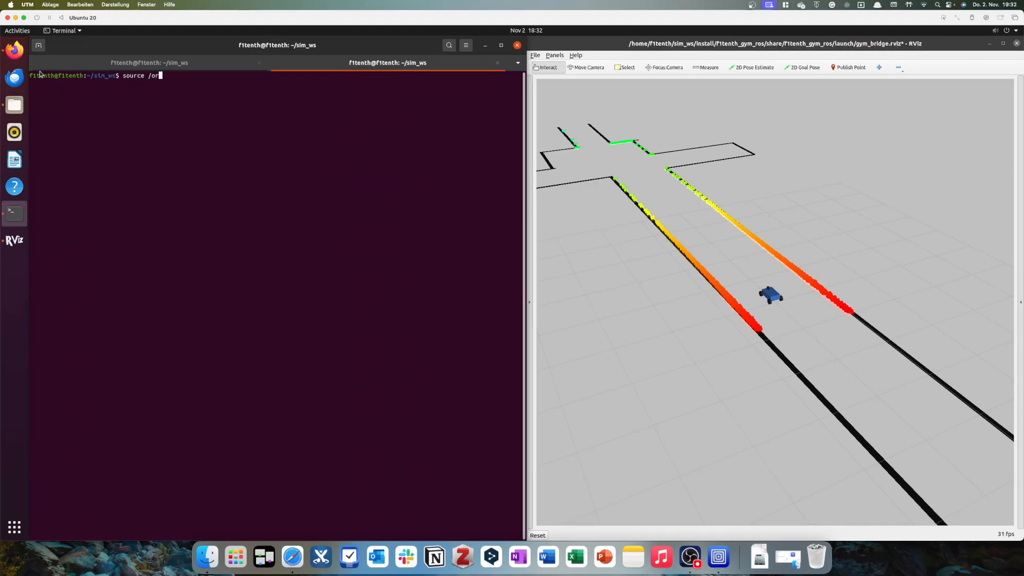
type("pt/ros/")
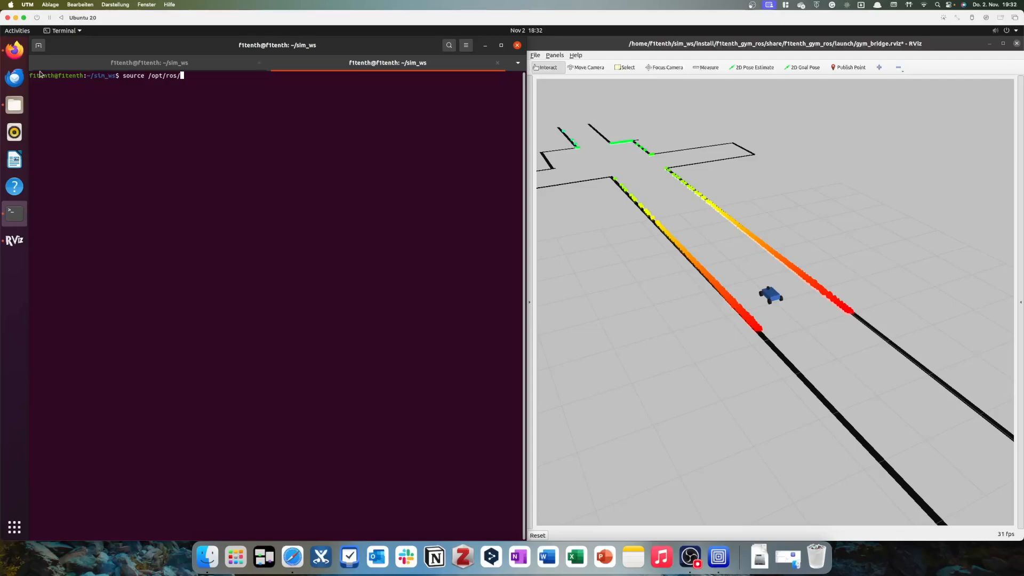
type("foxy/setup.")
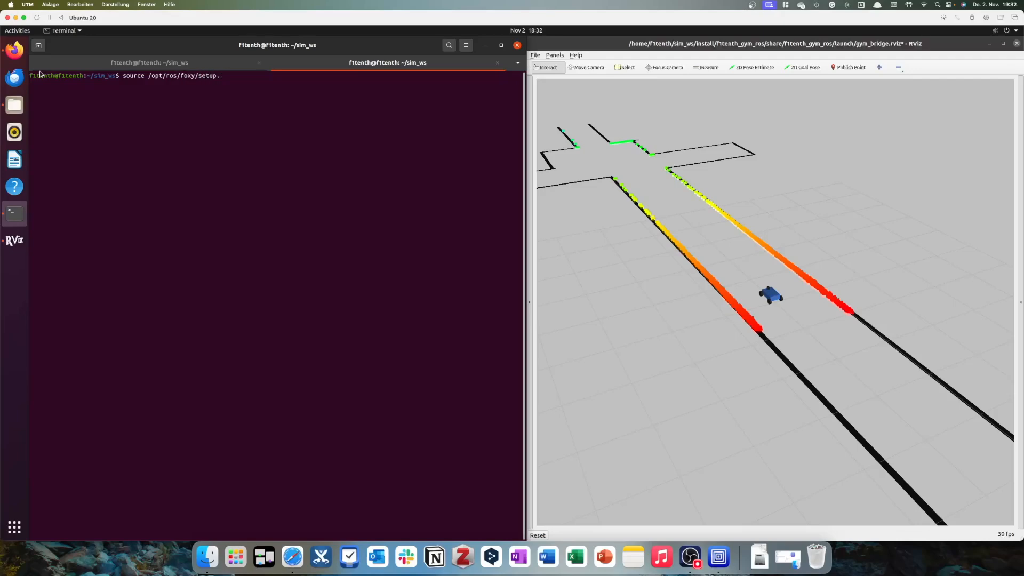
key("Return")
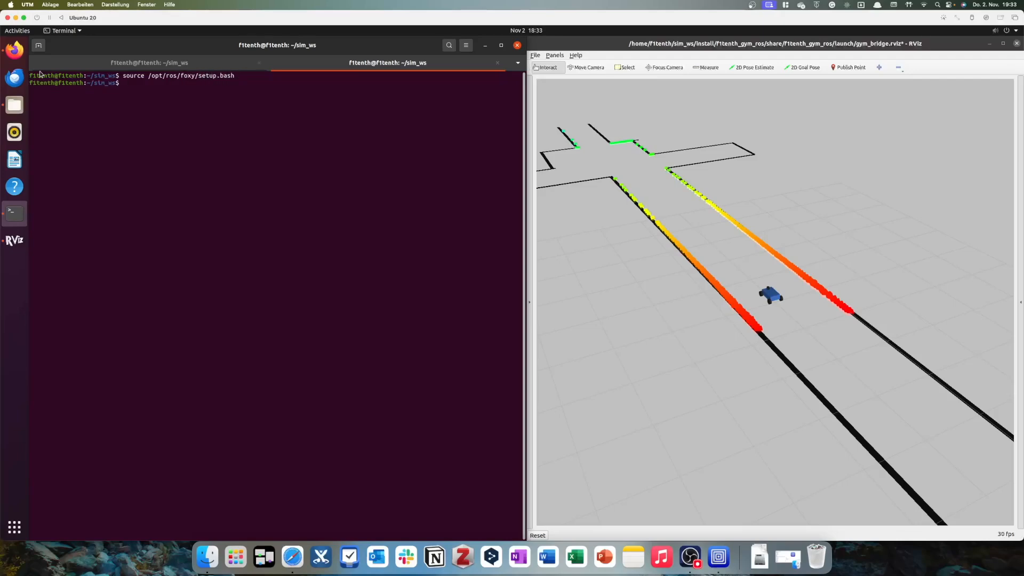
Step: Source the workspace's install/setup.bash in the new tab
type("source install/s")
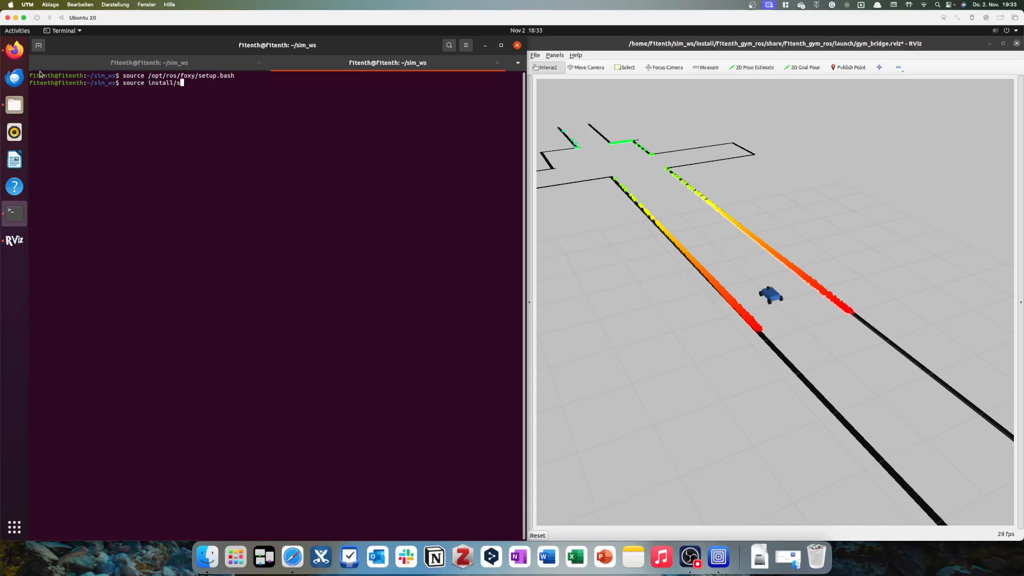
key("Return")
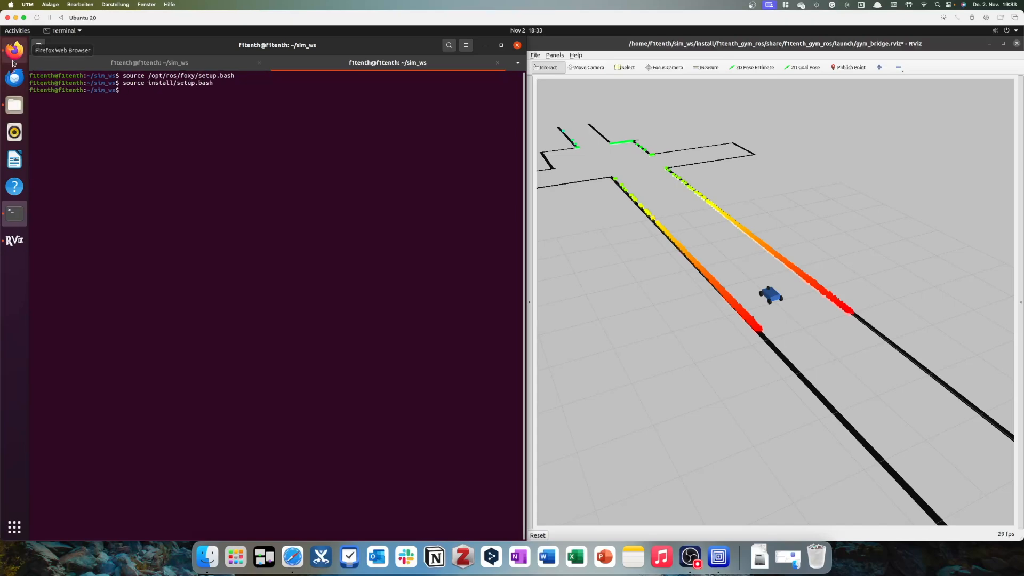
Step: Run ros2 run teleop_twist_keyboard teleop_twist_keyboard from the README in the second tab
left_click(13, 50)
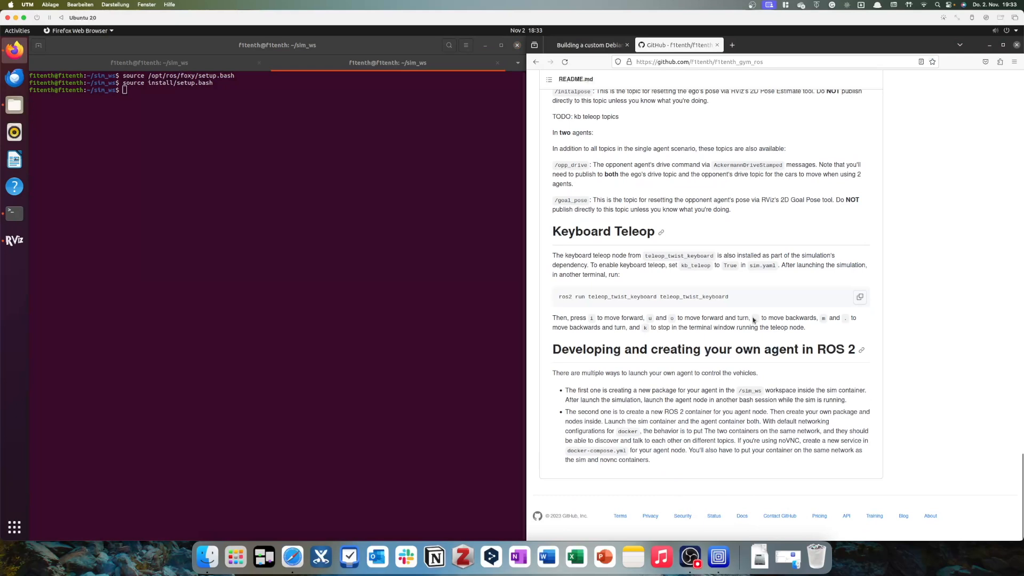
mouse_move(581, 296)
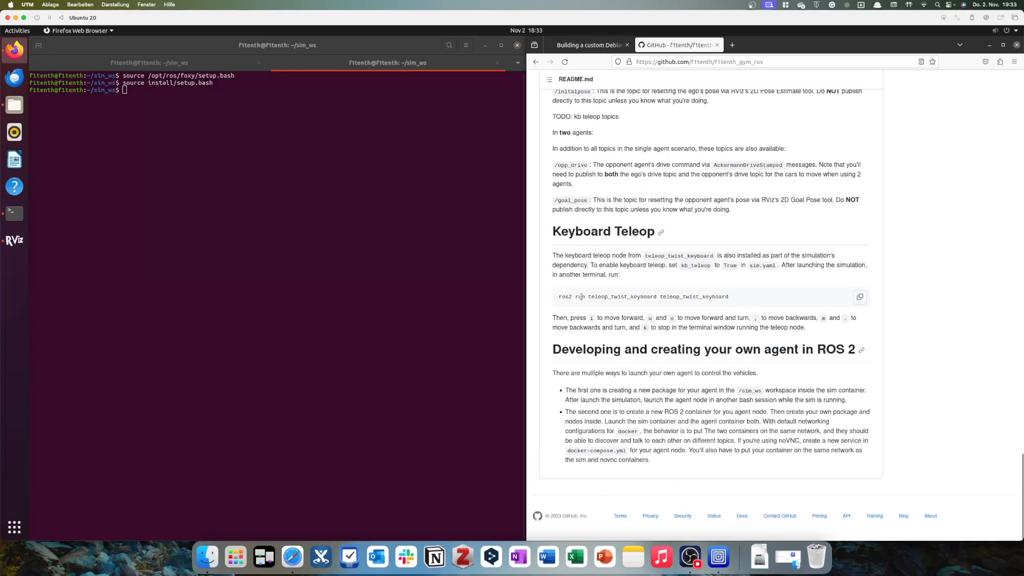
left_click(860, 297)
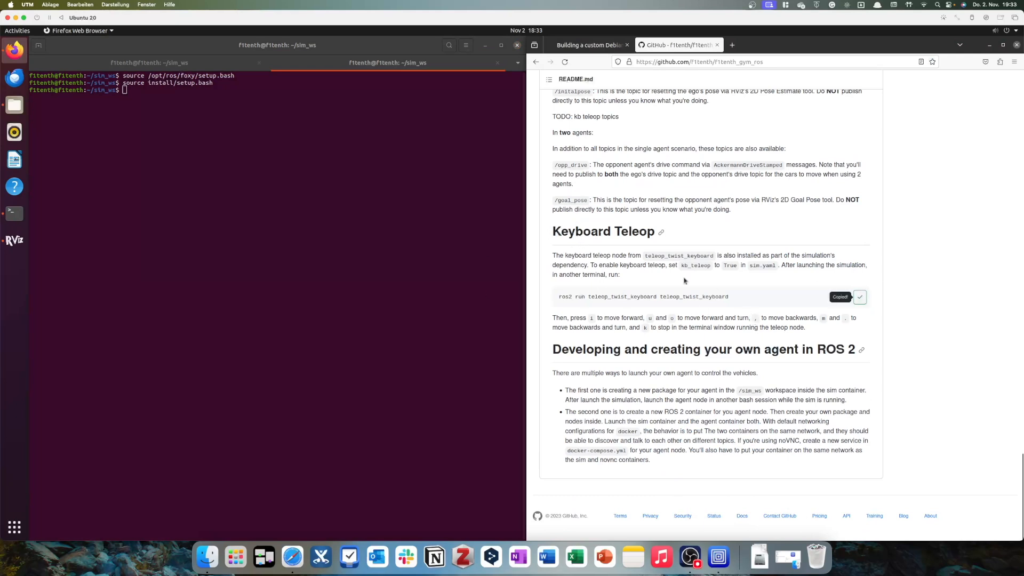
left_click(271, 197)
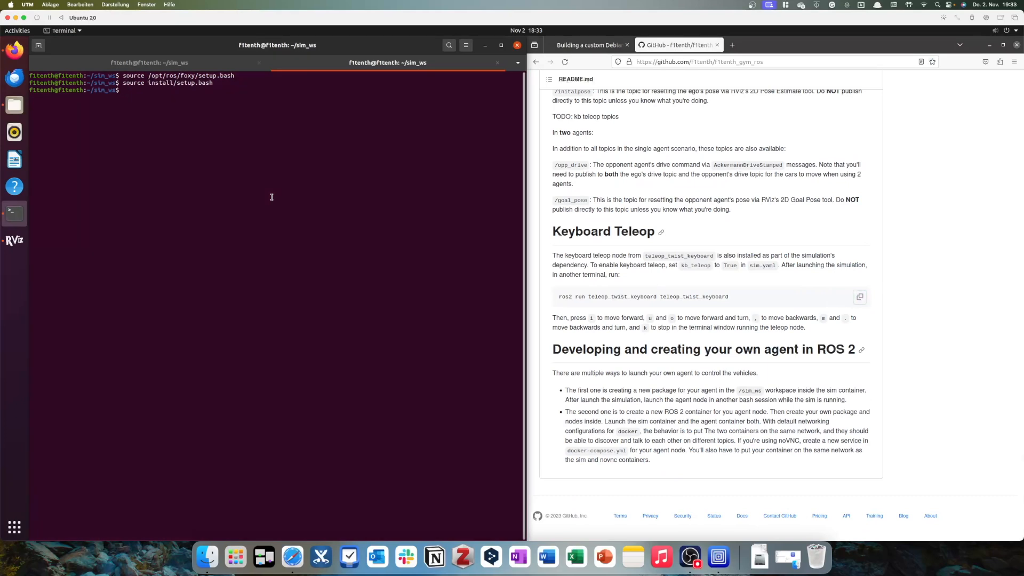
type("ros2 run teleop_twist_keyboard teleop_twist_keyboard")
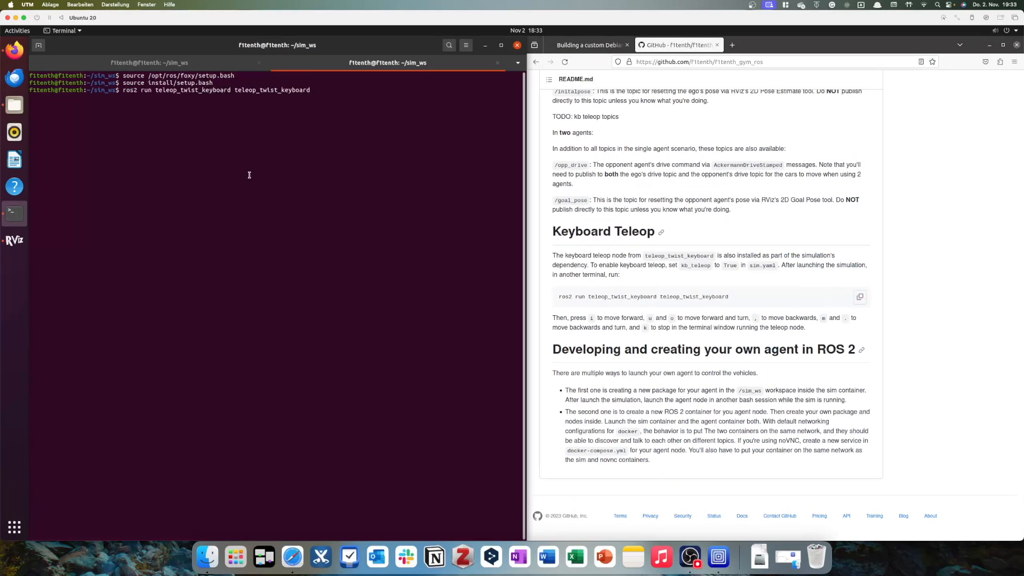
key("Return")
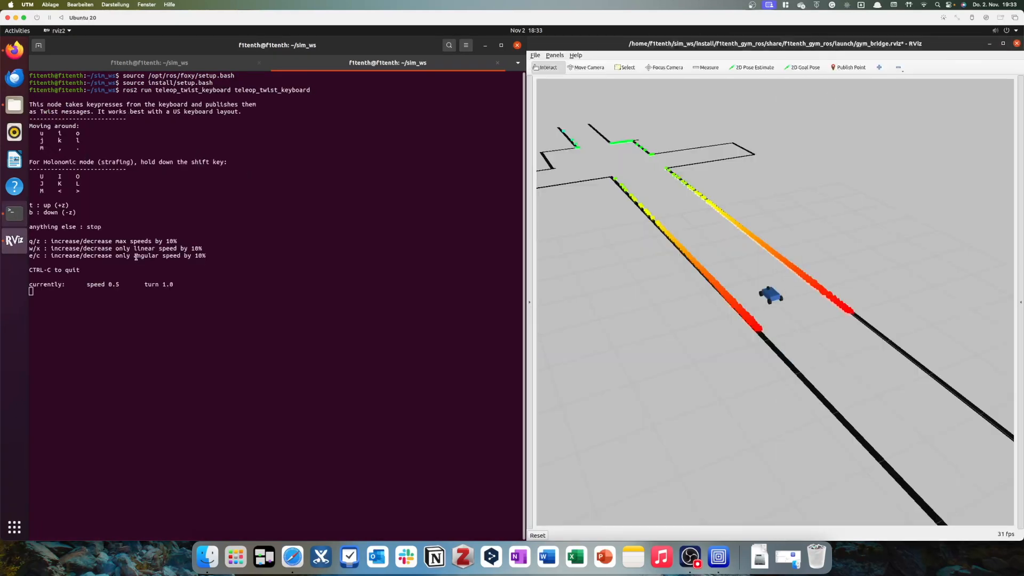